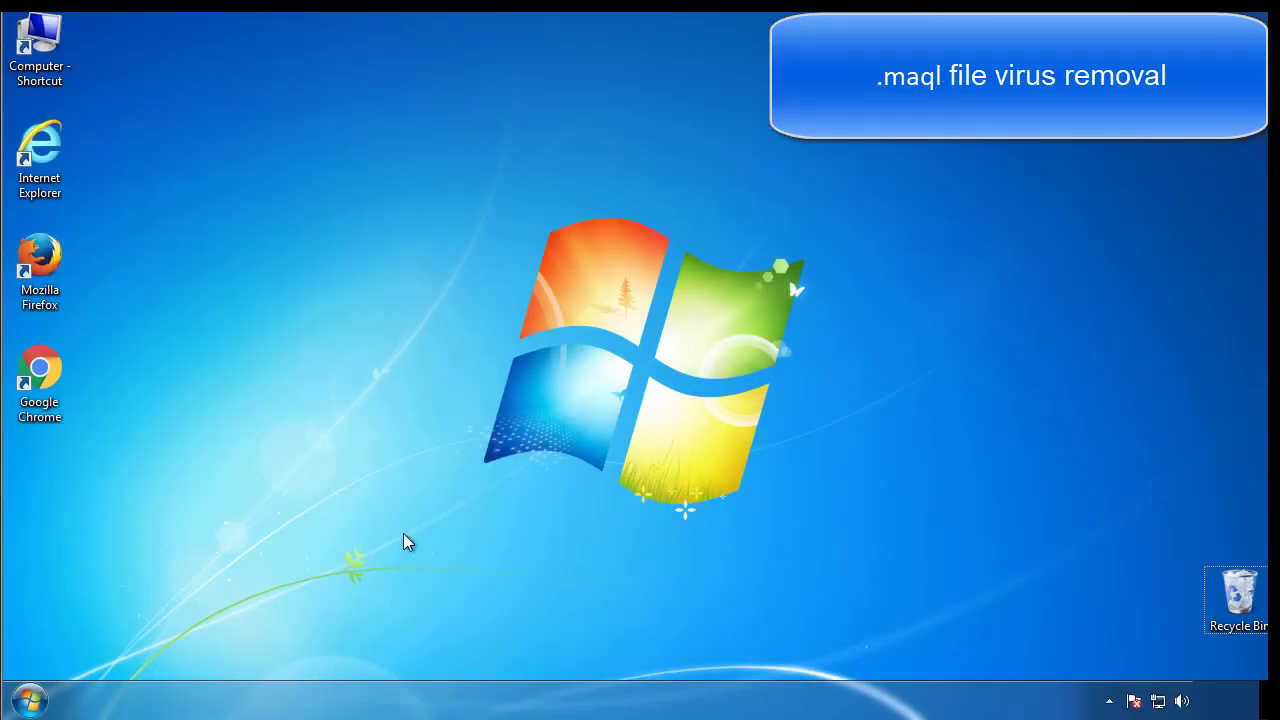
Enable Minimal Safe boot in msconfig's Boot settings and restart into Safe Mode.
left_click(27, 699)
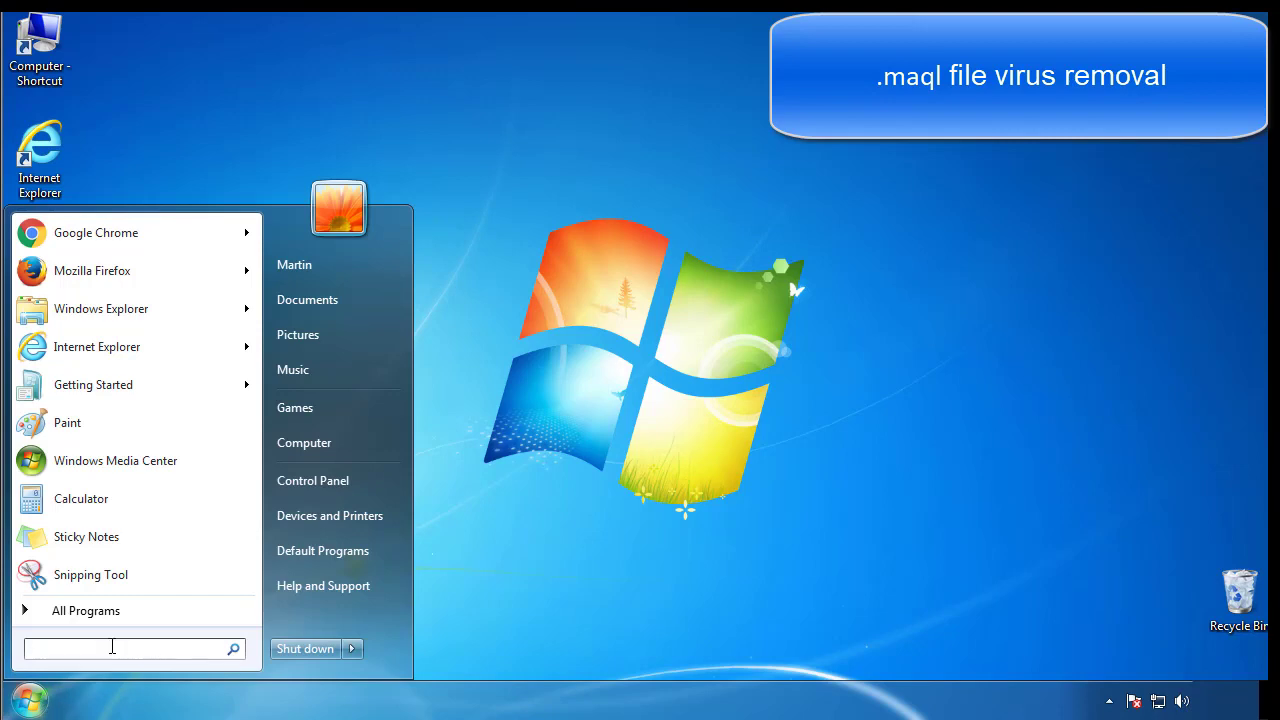
type("mscon")
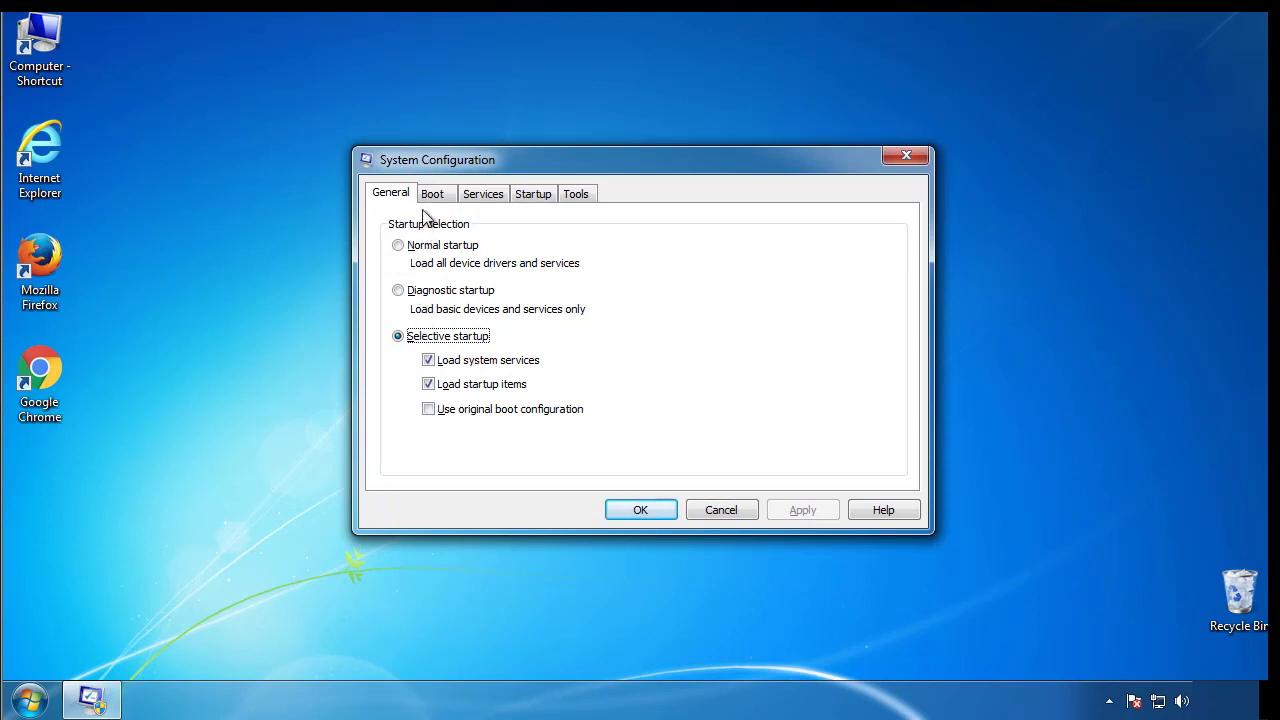
left_click(433, 193)
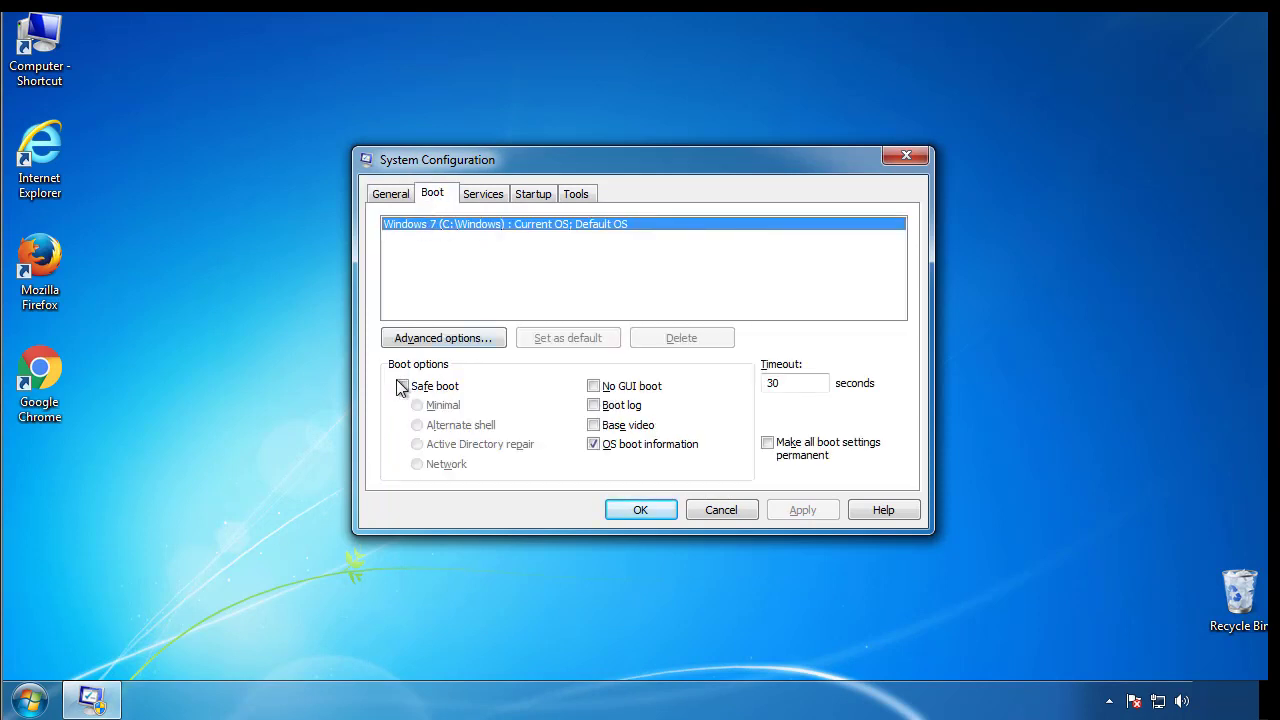
left_click(401, 386)
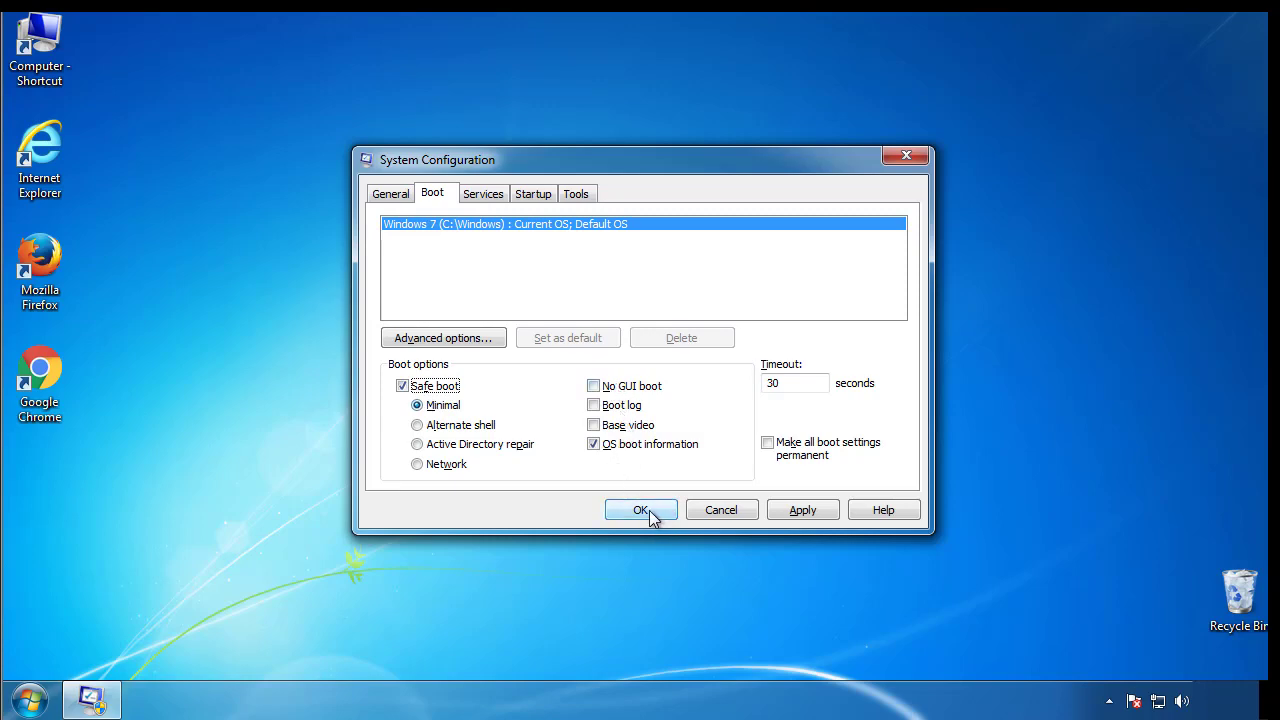
left_click(641, 509)
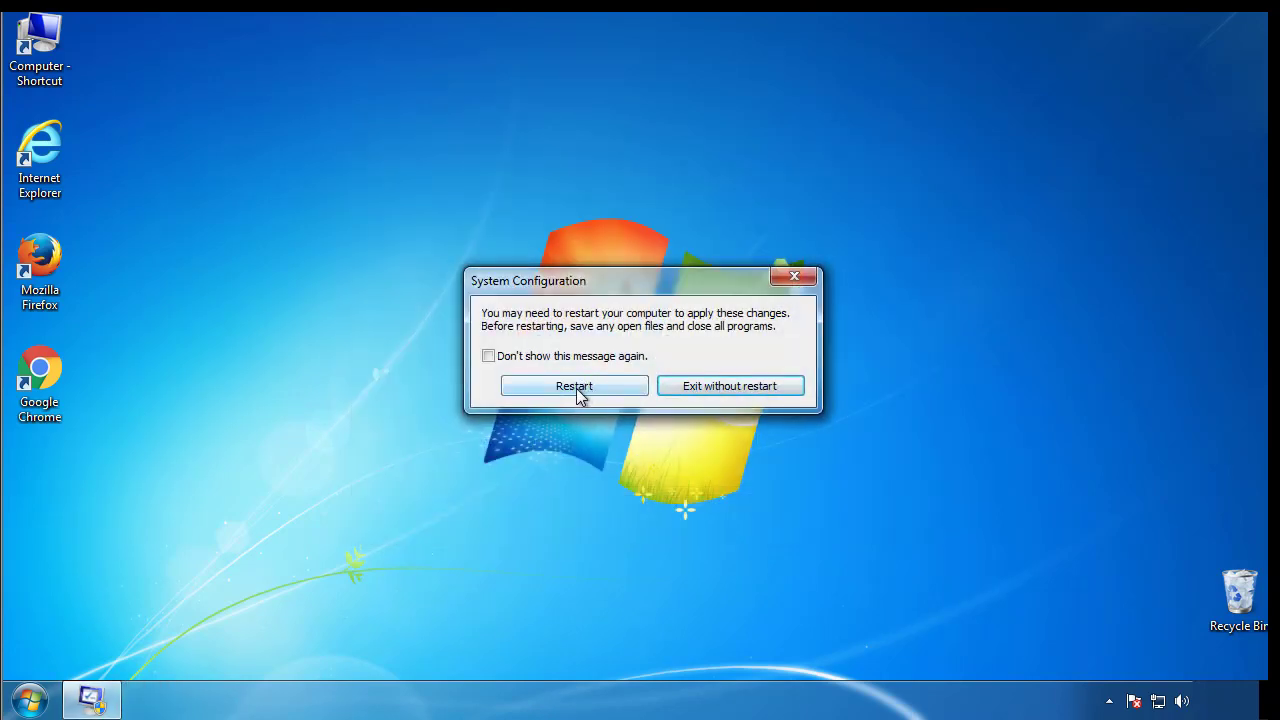
left_click(573, 385)
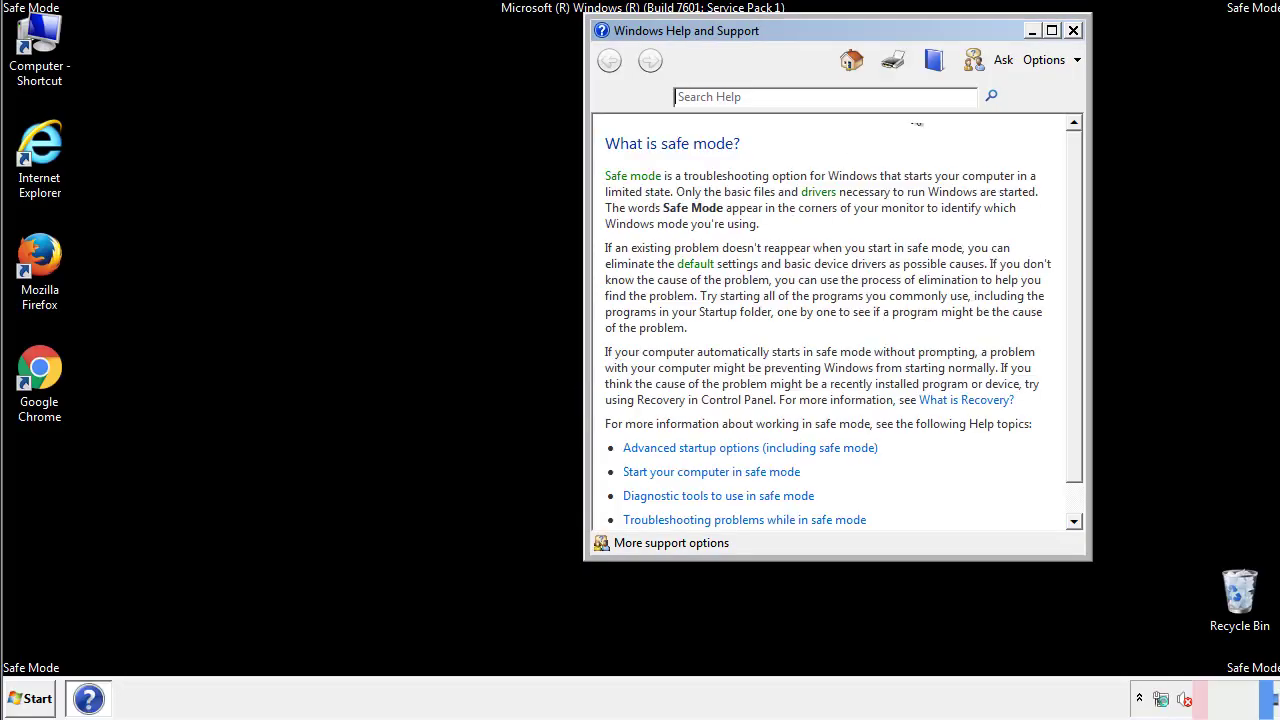
Dismiss Help and Support, open all Control Panel items, and review Folder Options view settings.
left_click(1073, 29)
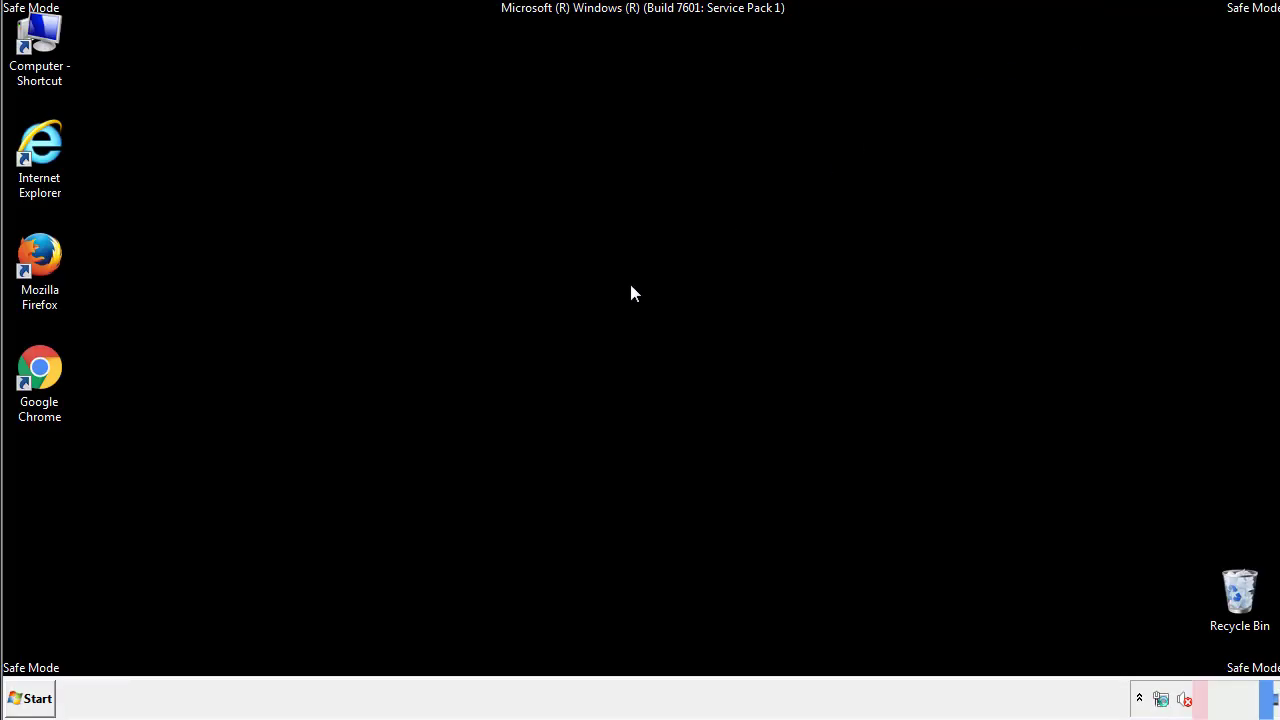
left_click(33, 698)
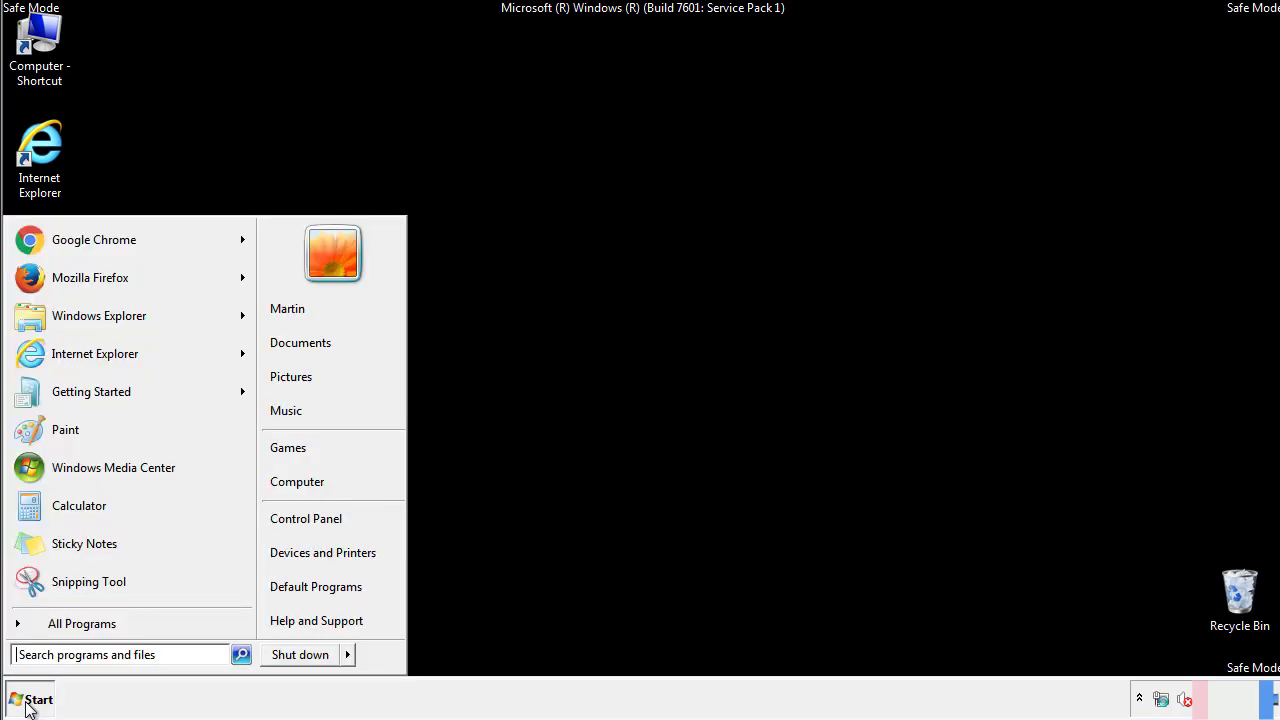
left_click(33, 698)
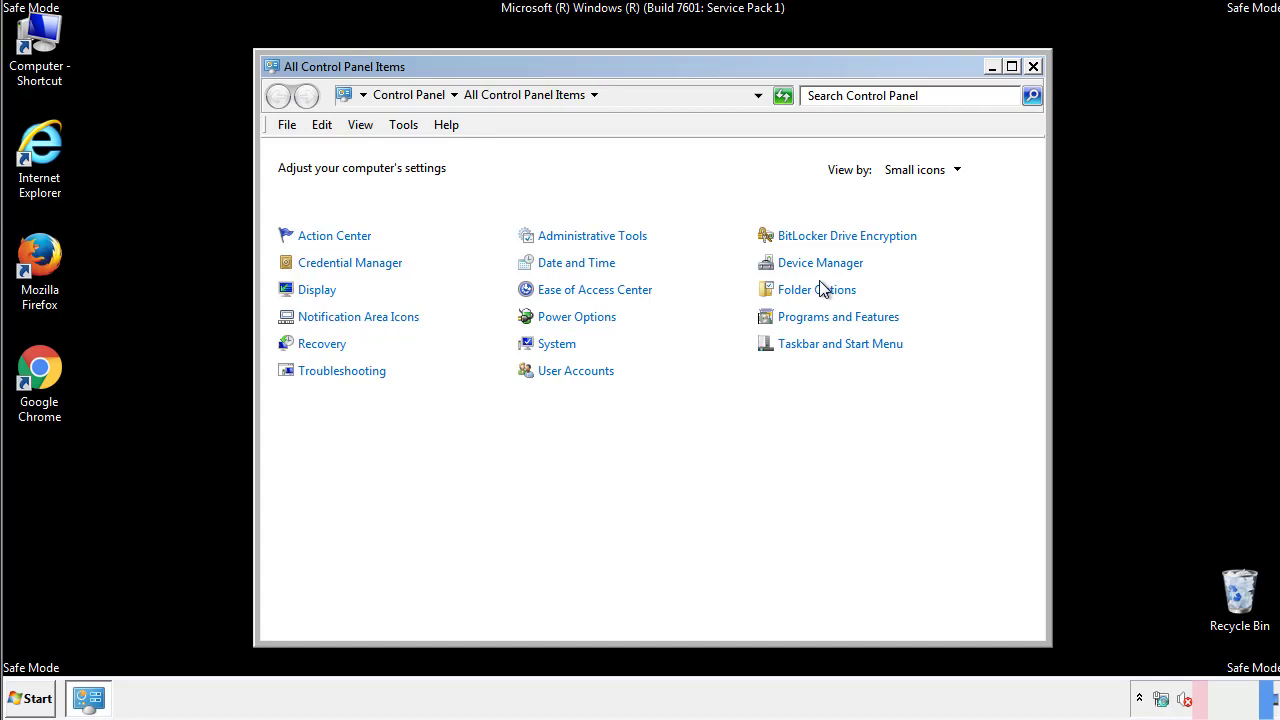
left_click(816, 289)
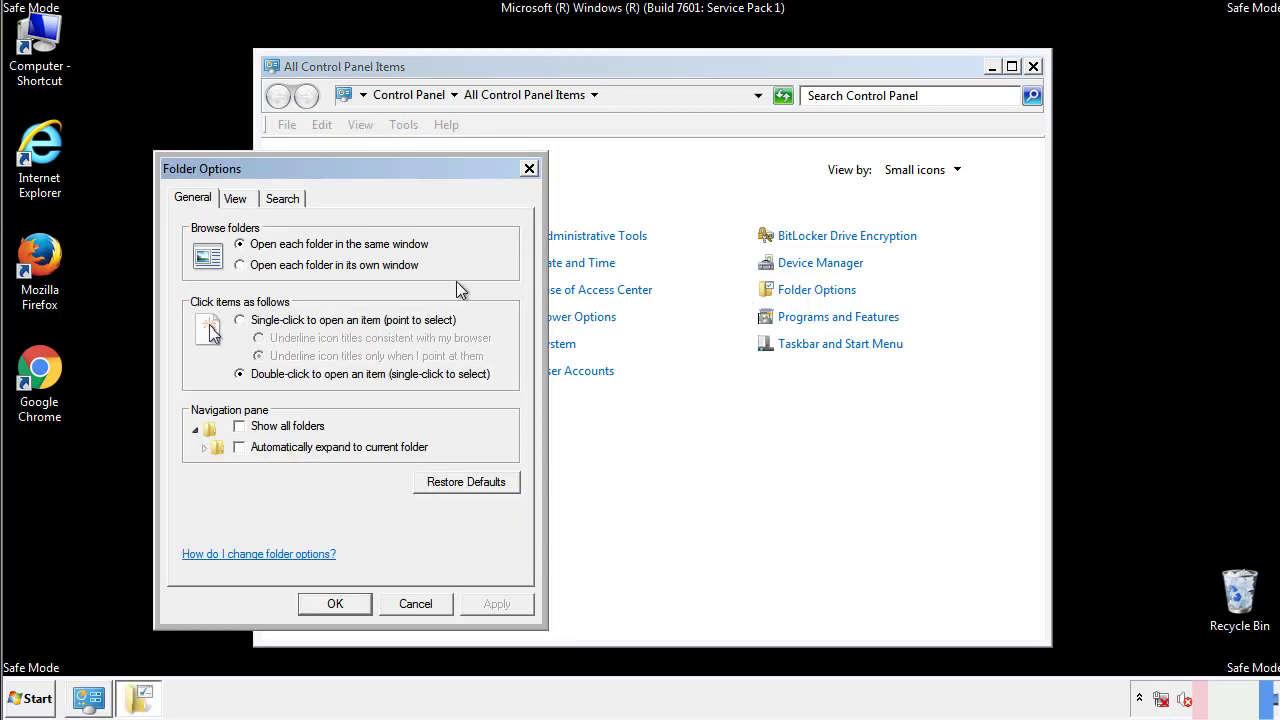
left_click(235, 198)
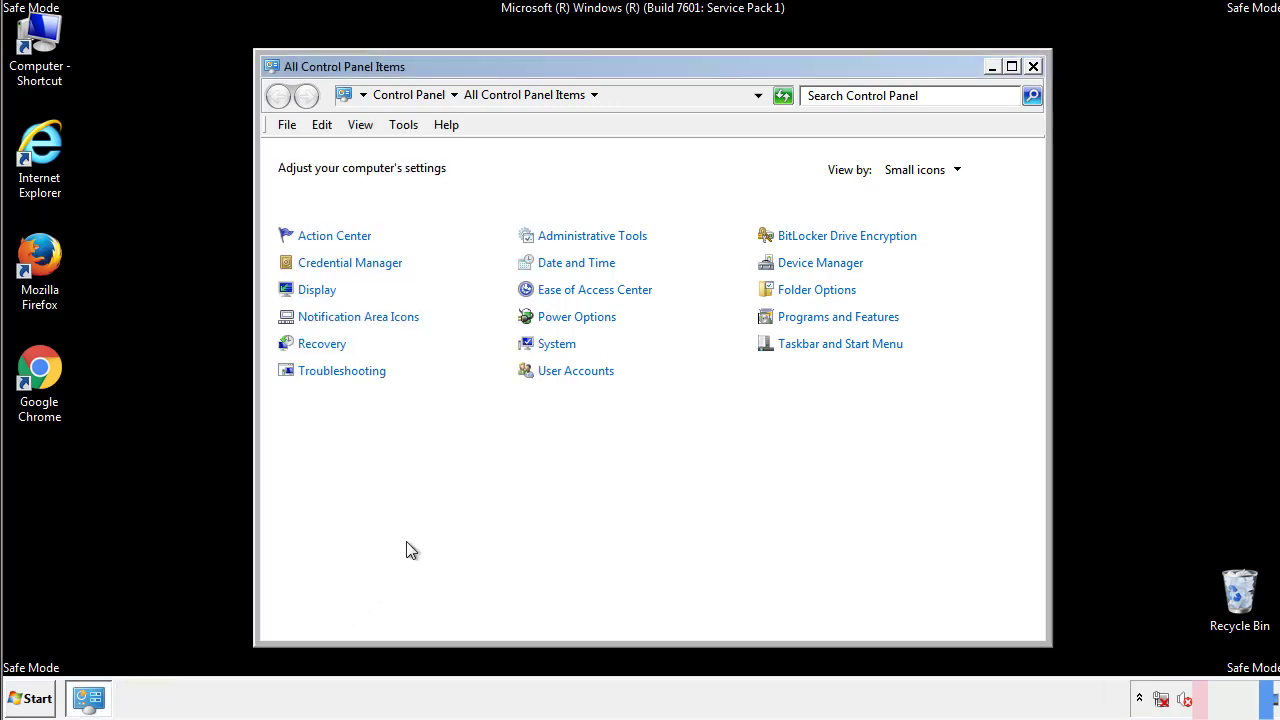
Browse from Computer through Local Disk (C:) to Windows\System32\drivers\etc.
left_click(1033, 66)
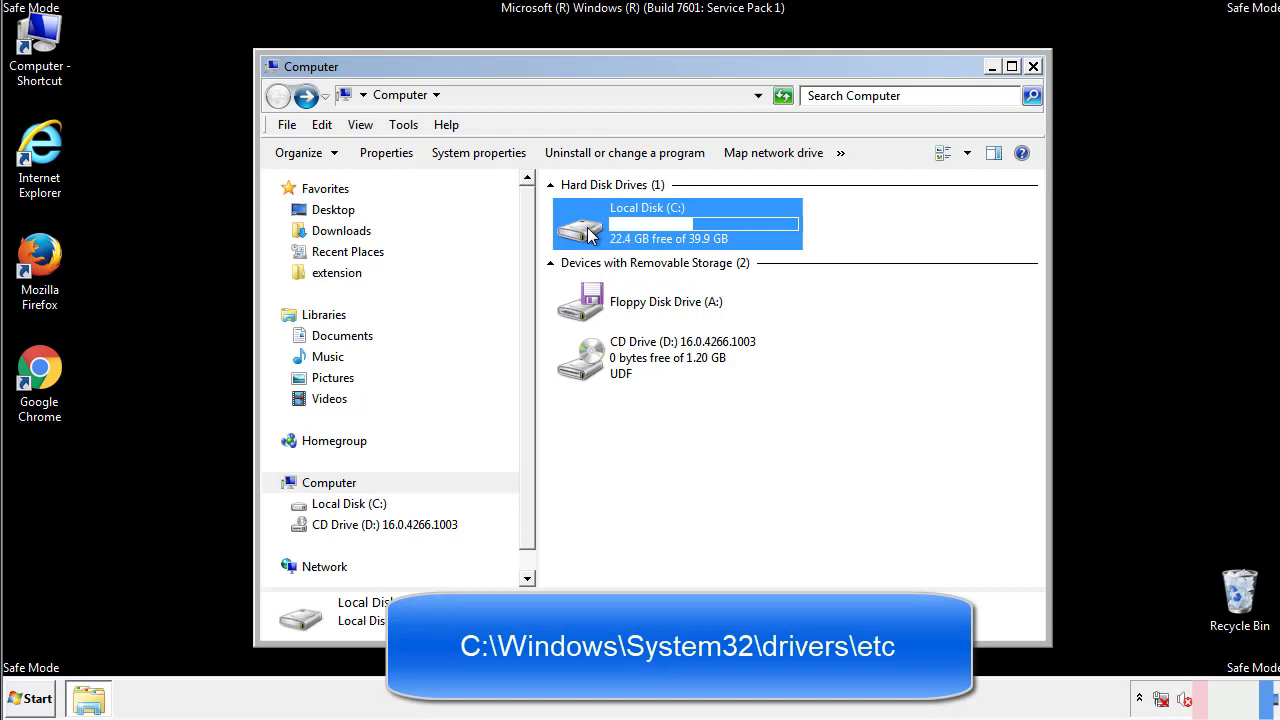
double_click(651, 223)
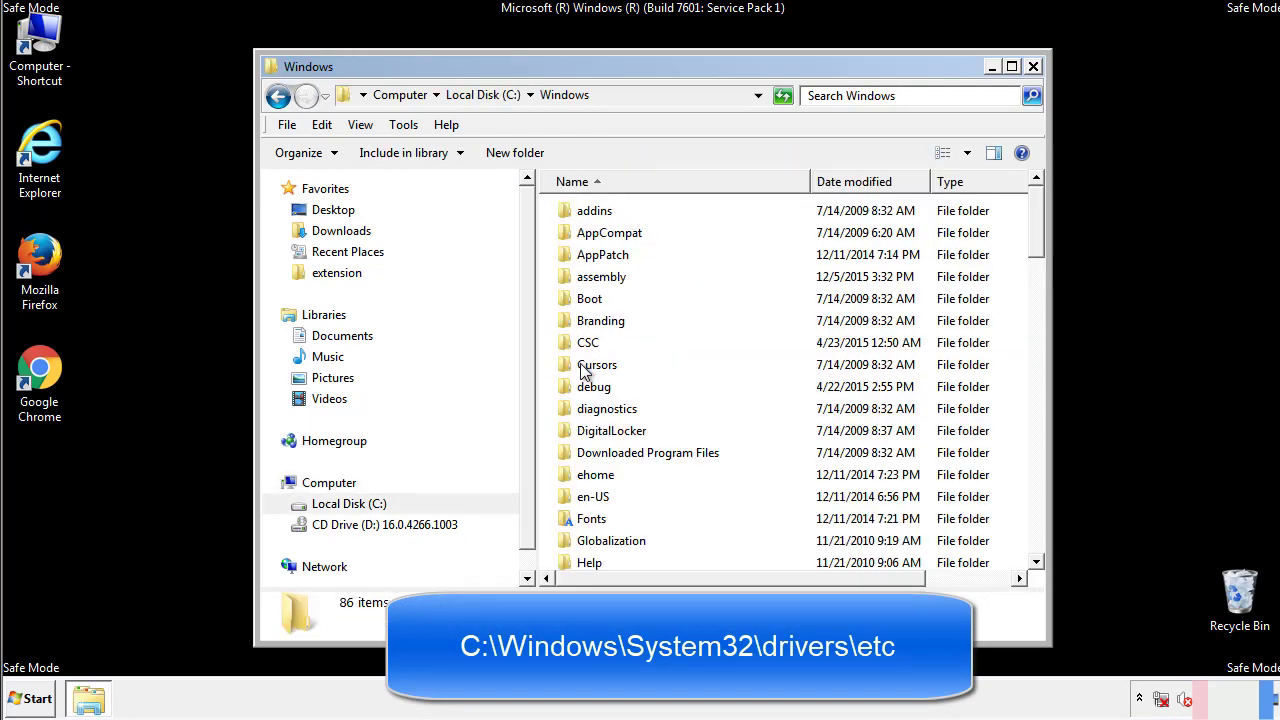
scroll("down", 3)
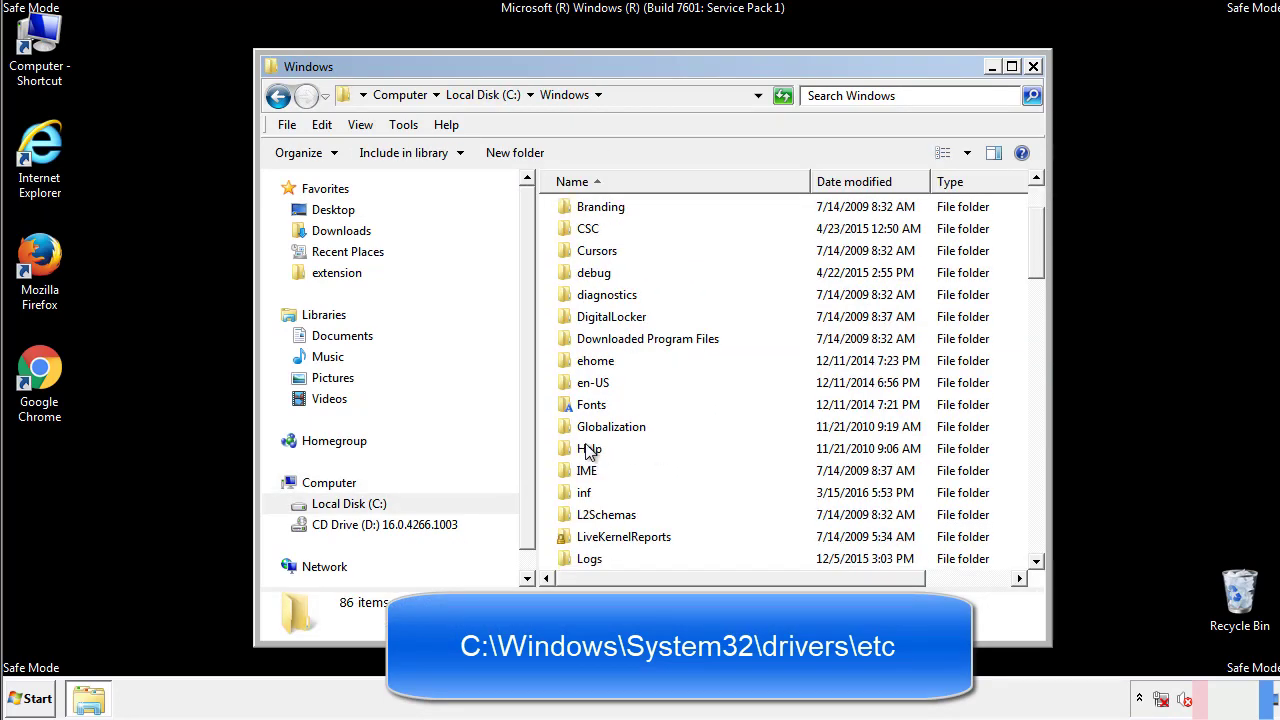
scroll("down", 3)
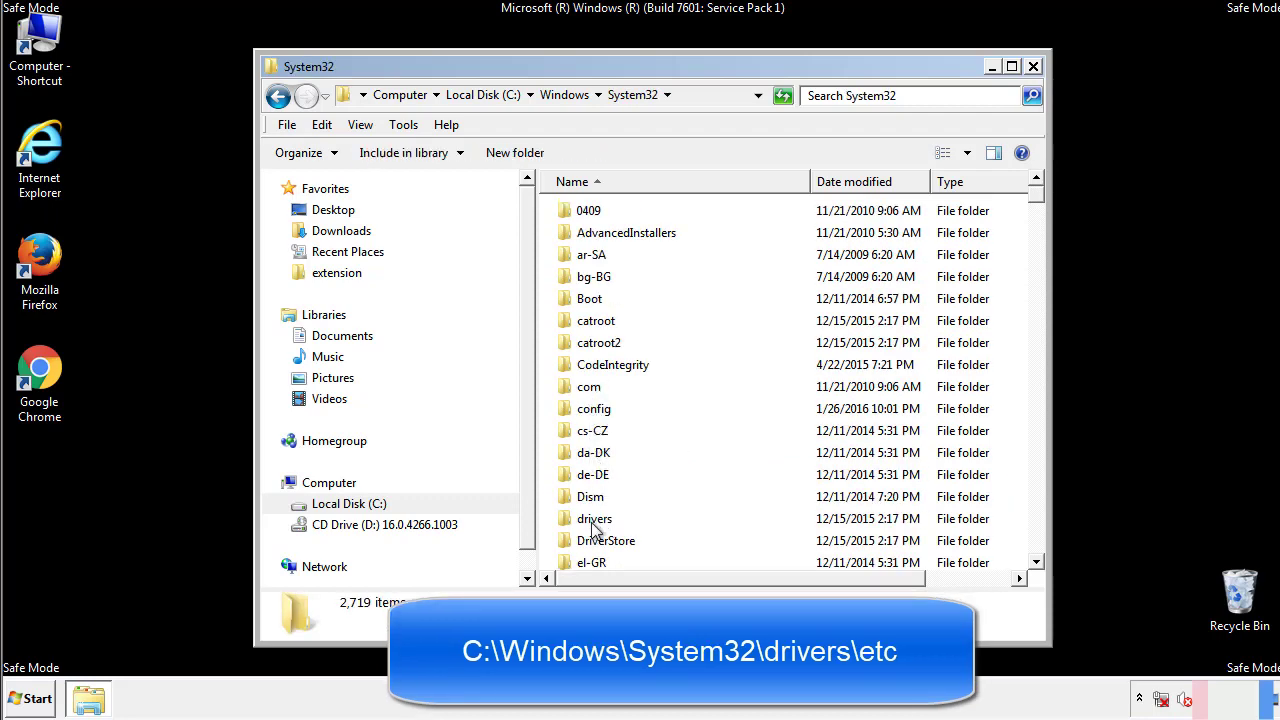
double_click(595, 518)
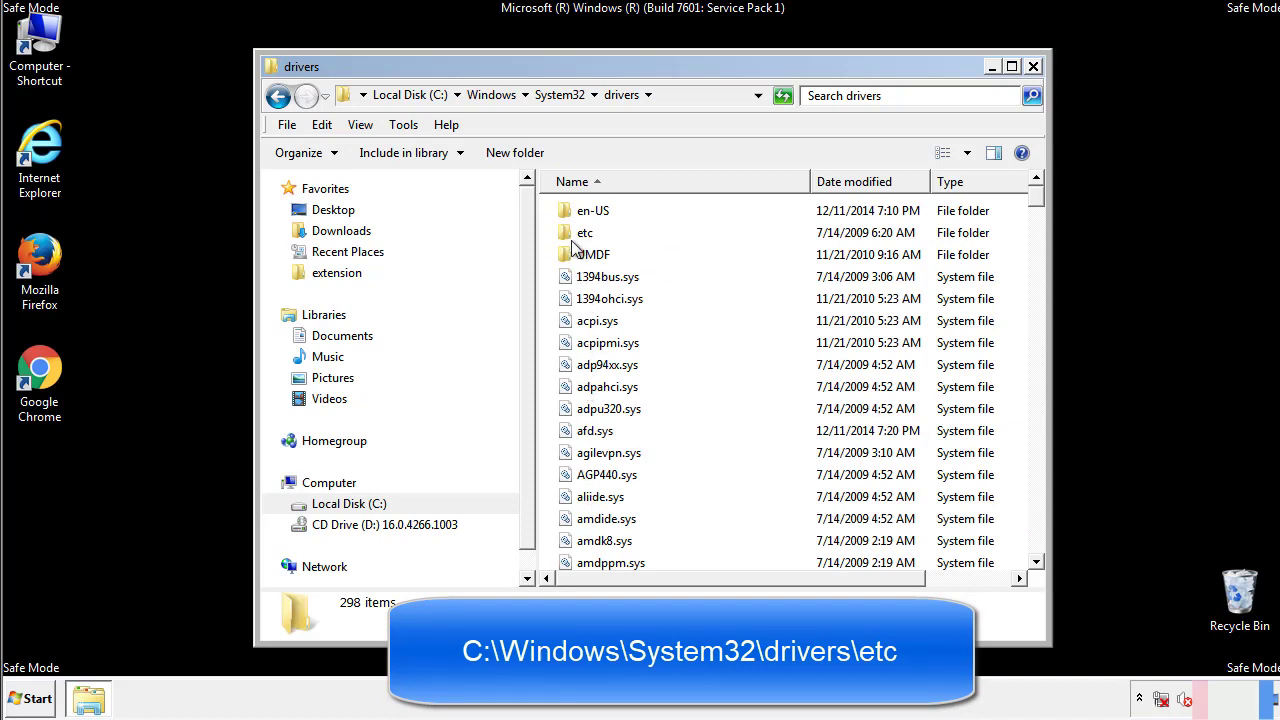
double_click(585, 232)
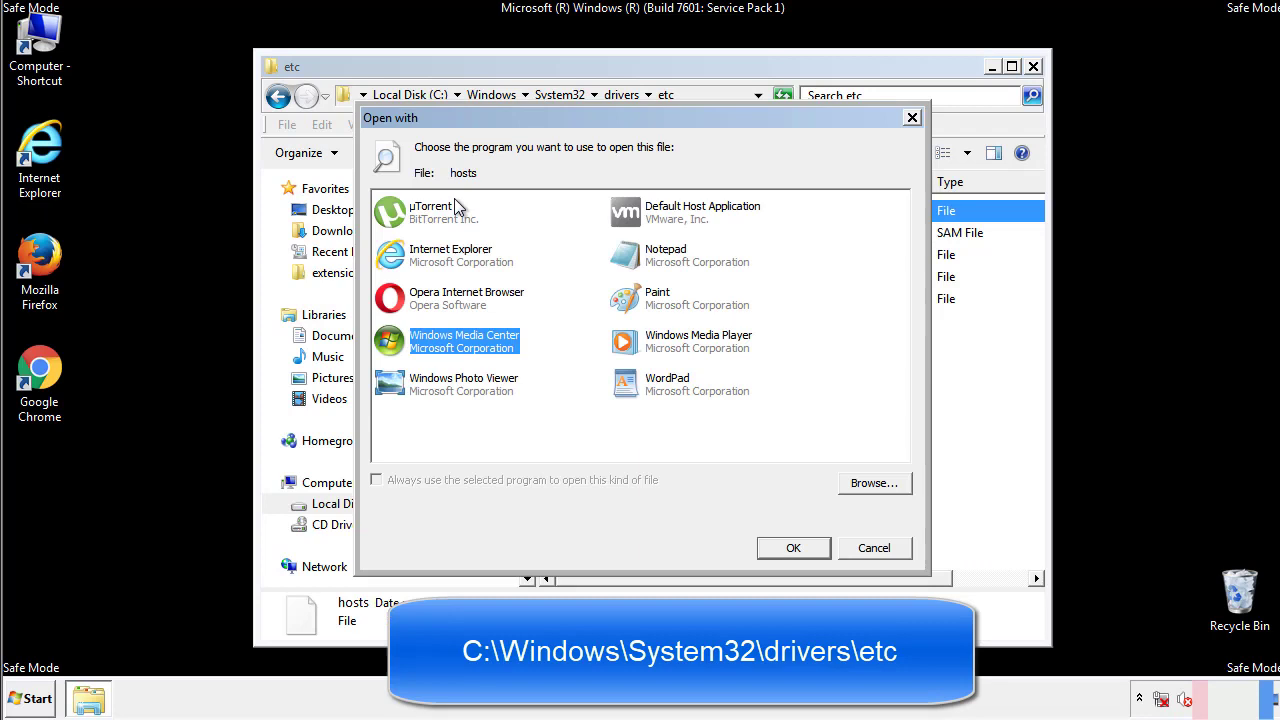
mouse_move(648, 261)
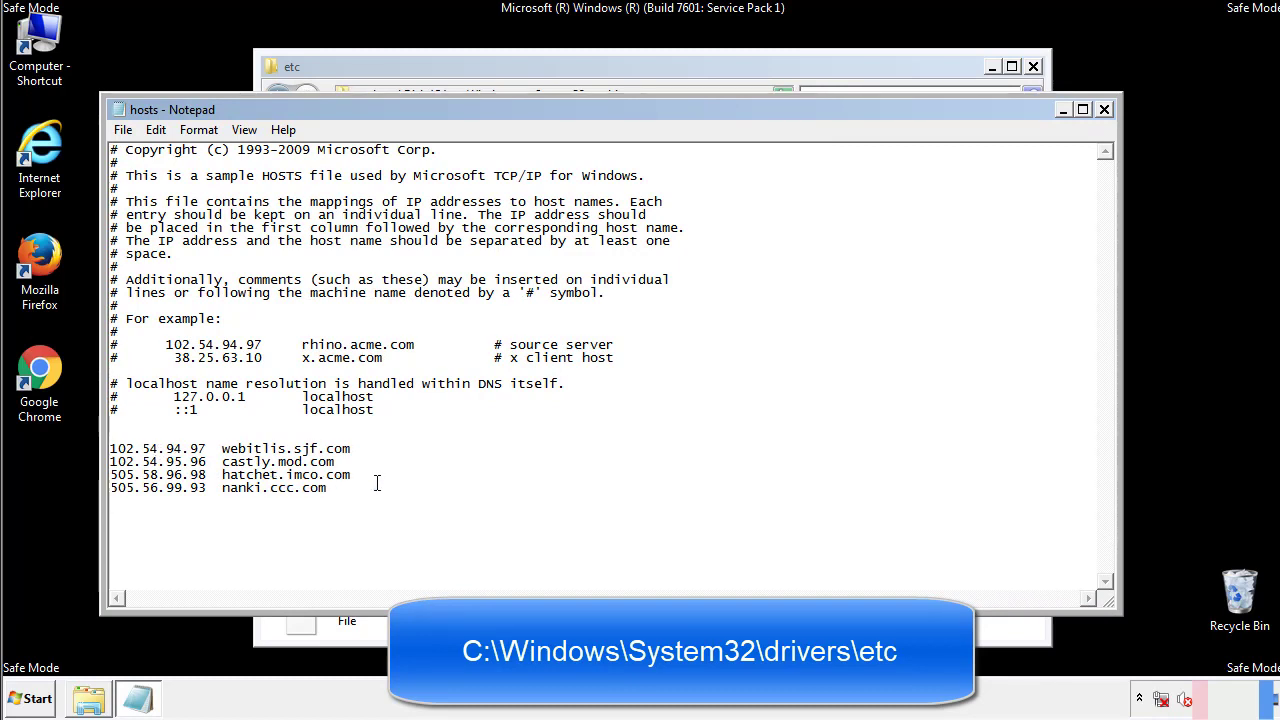
Delete the four suspicious entries at the end of hosts in Notepad and close it.
left_click_drag(111, 447, 352, 492)
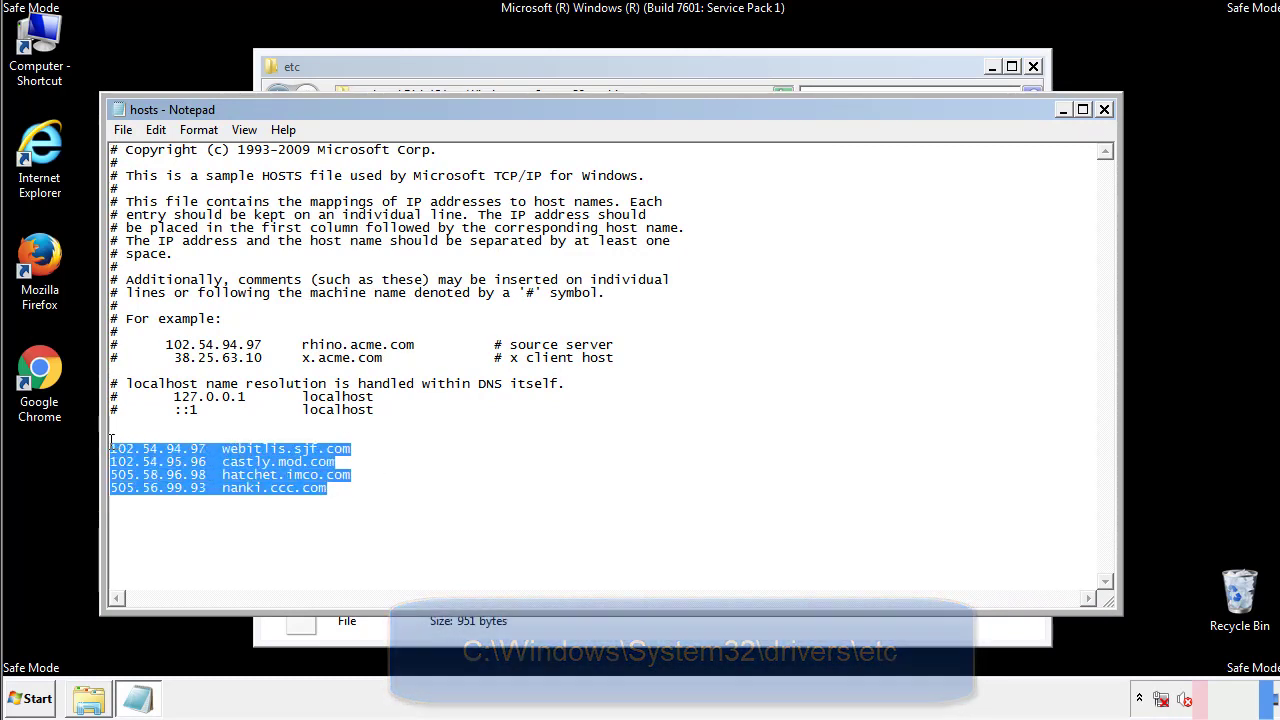
key("Delete")
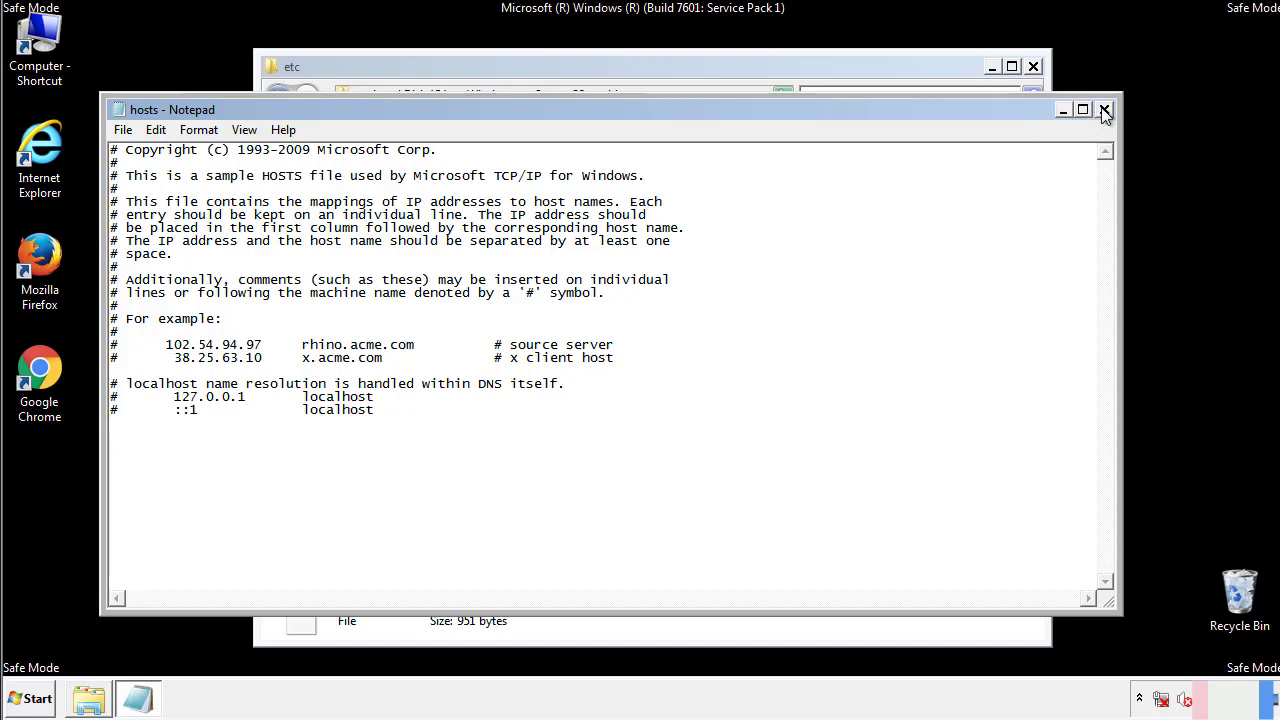
left_click(1104, 108)
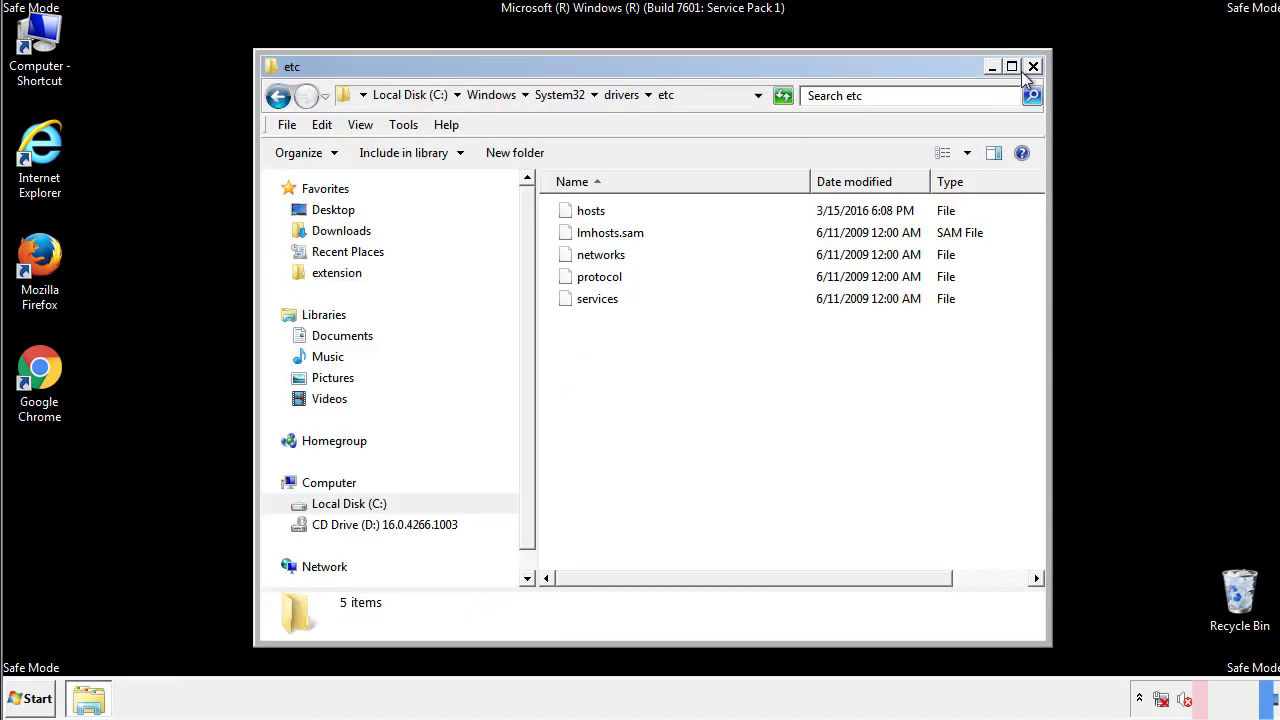
Close the etc window and open the Startup programs folder from the Start menu.
left_click(1031, 65)
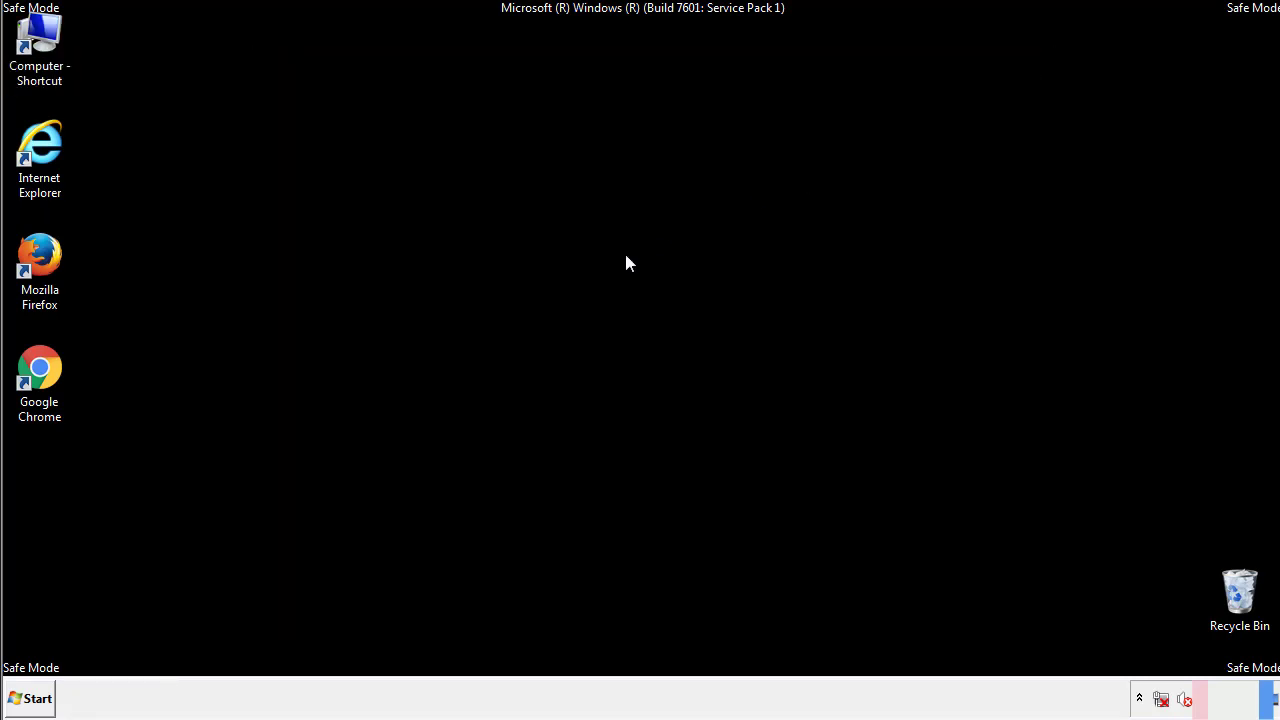
left_click(37, 696)
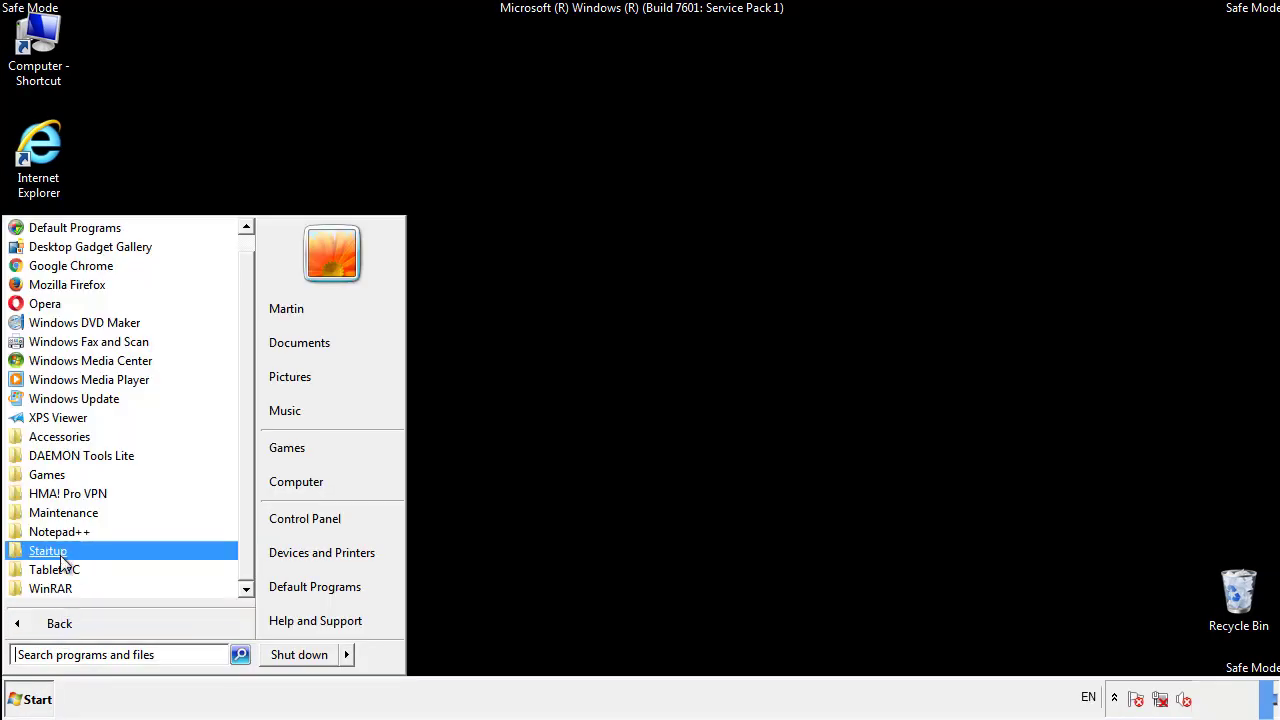
right_click(48, 551)
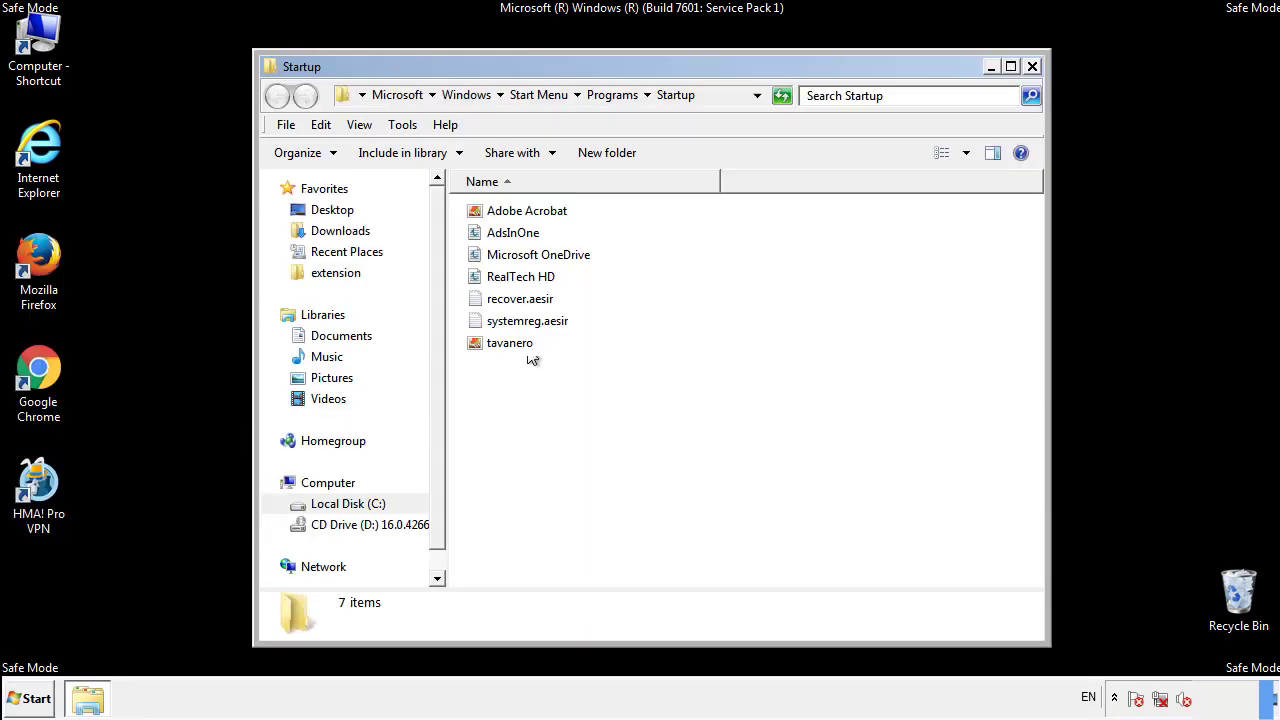
left_click(511, 232)
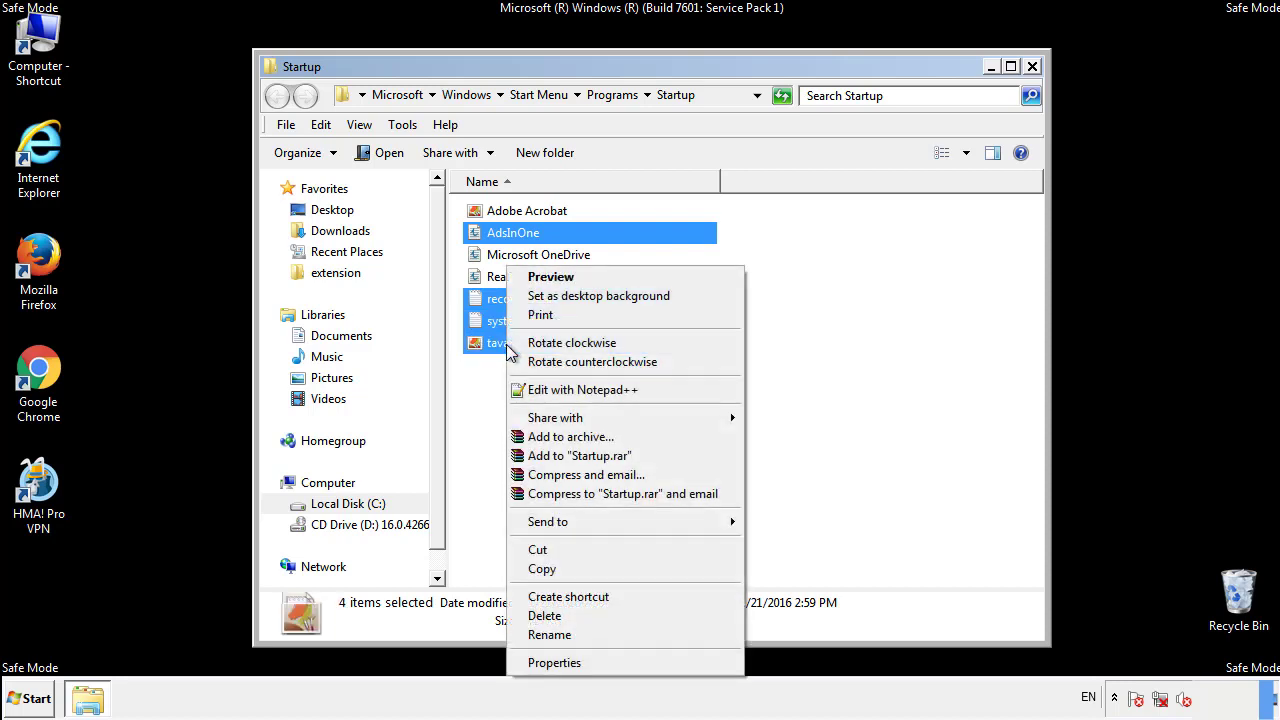
Delete the four suspicious startup items, including AdsInOne, and close the Startup folder.
left_click(551, 616)
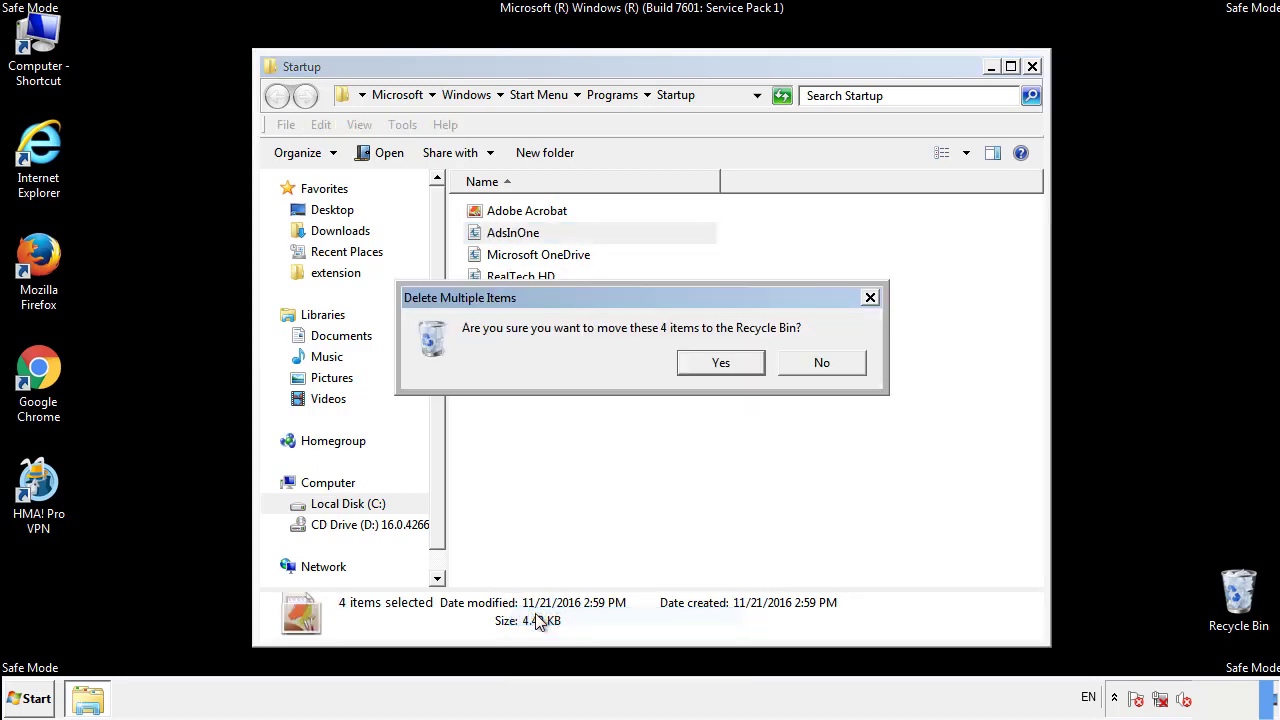
left_click(720, 362)
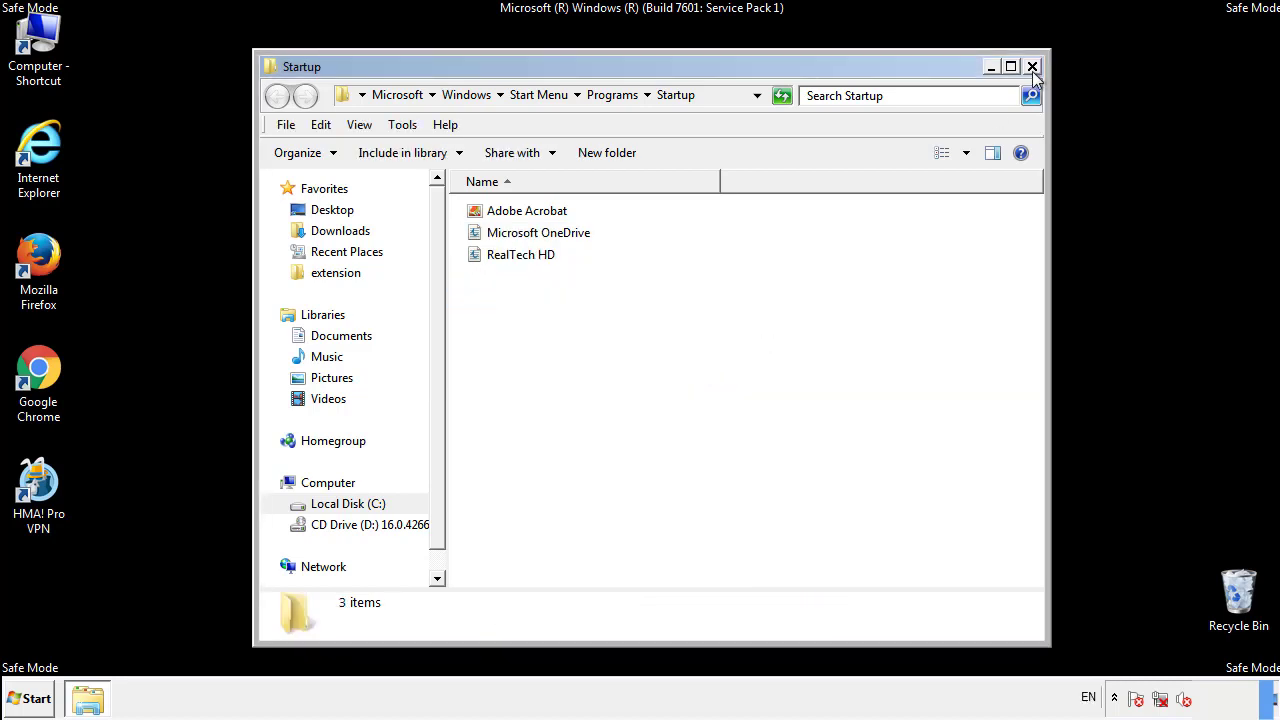
left_click(1031, 64)
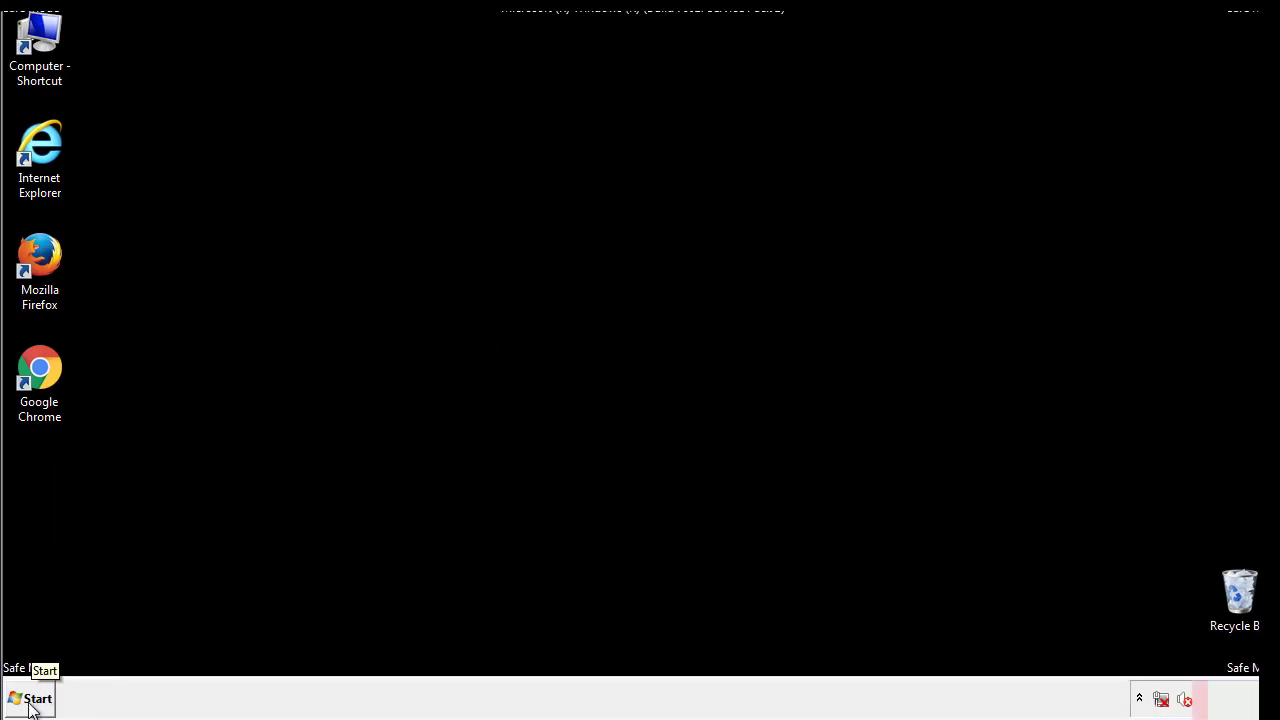
Launch regedit and expand HKEY_LOCAL_MACHINE\SOFTWARE\Microsoft\Windows.
left_click(33, 700)
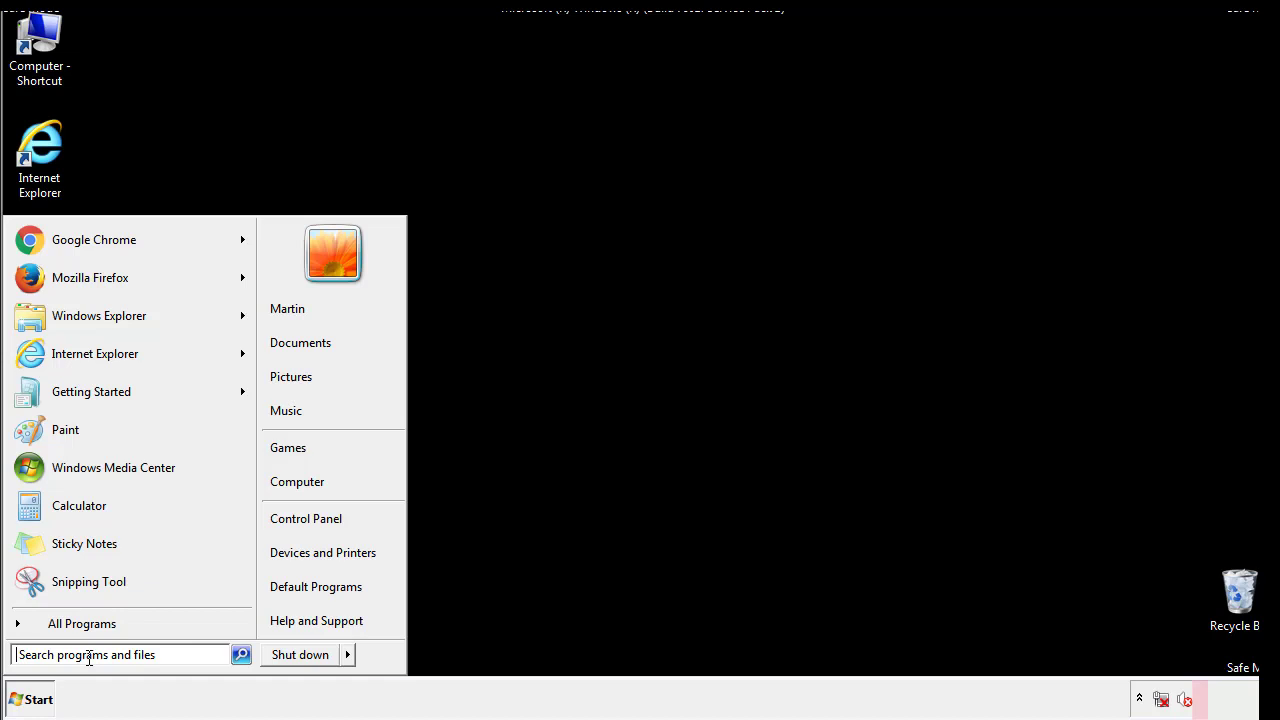
type("reged")
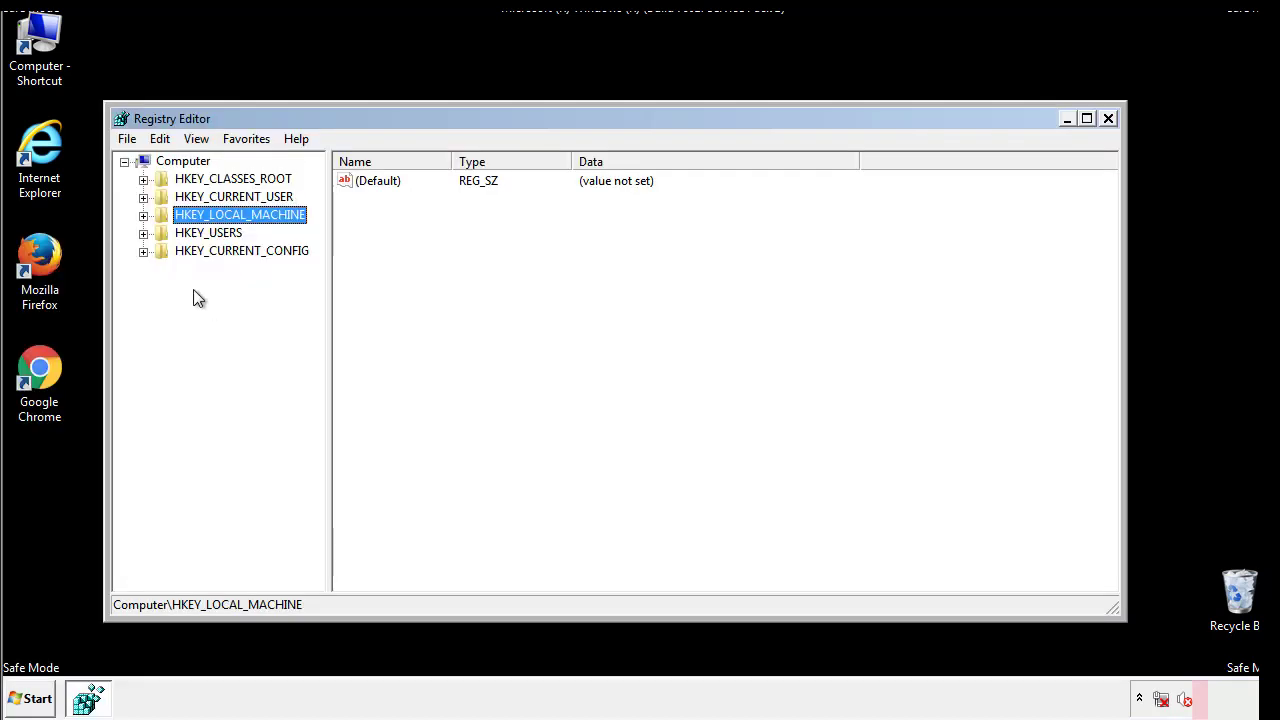
left_click(144, 214)
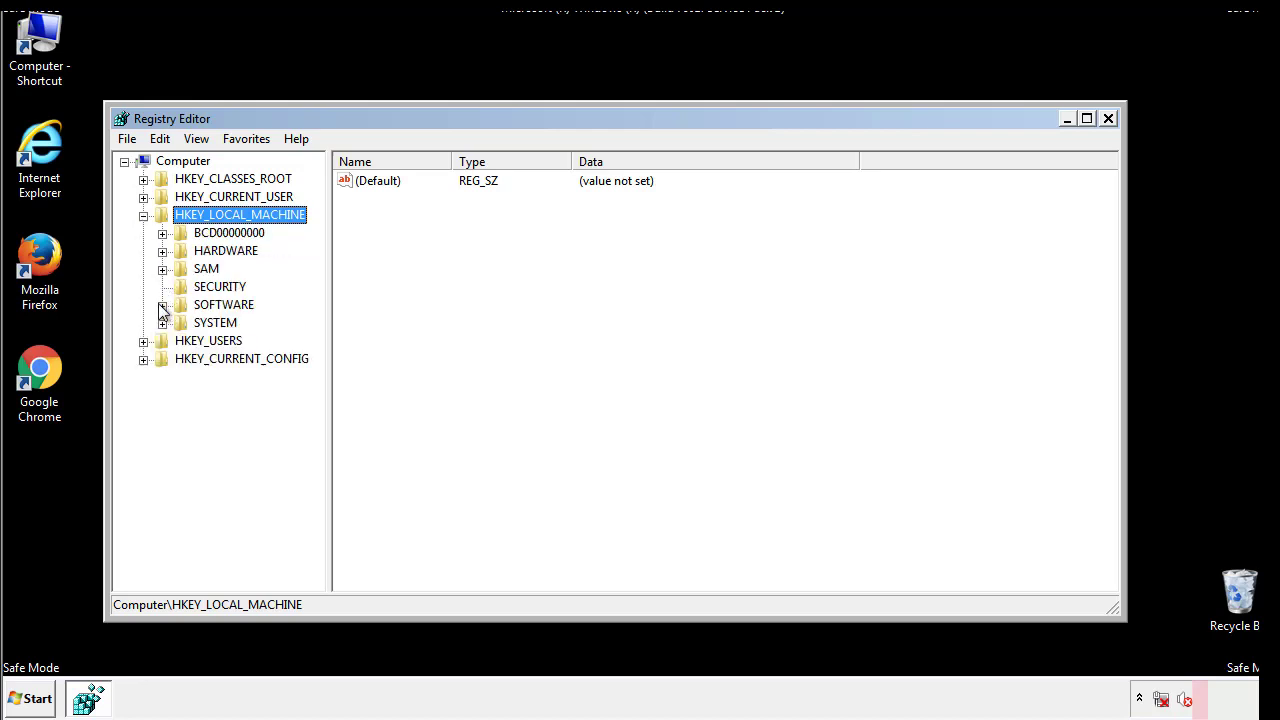
left_click(163, 305)
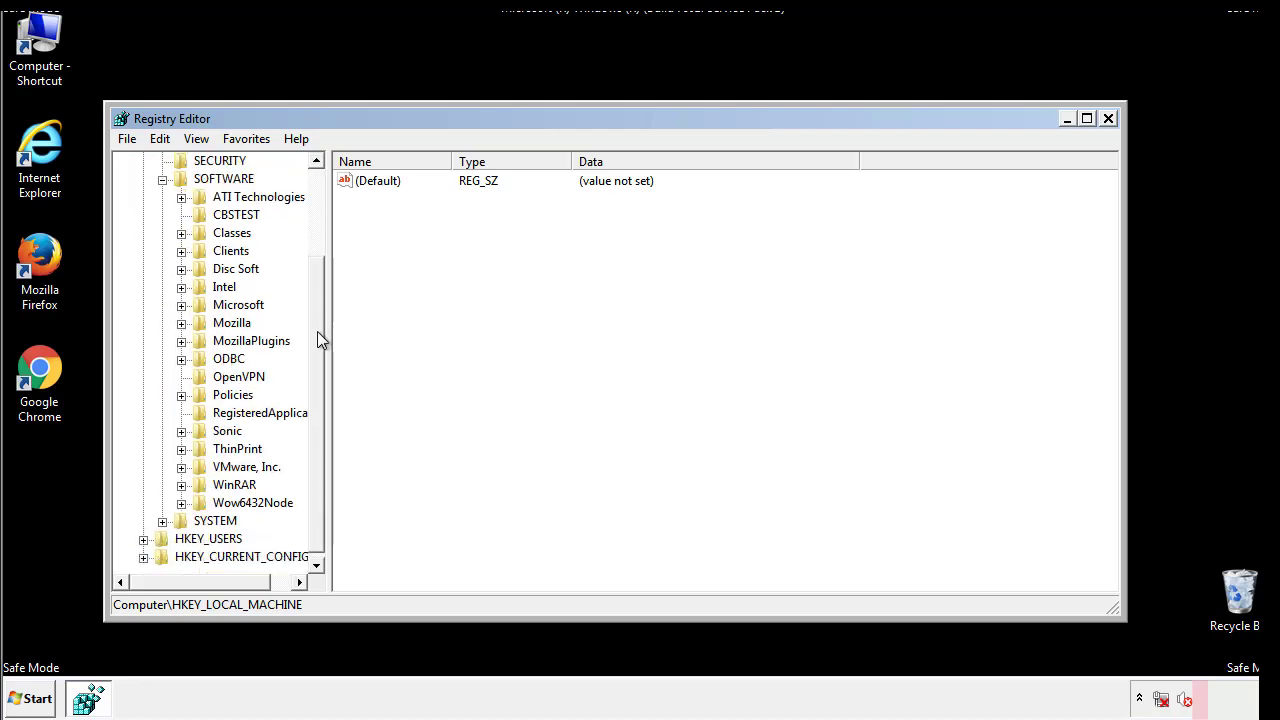
mouse_move(184, 311)
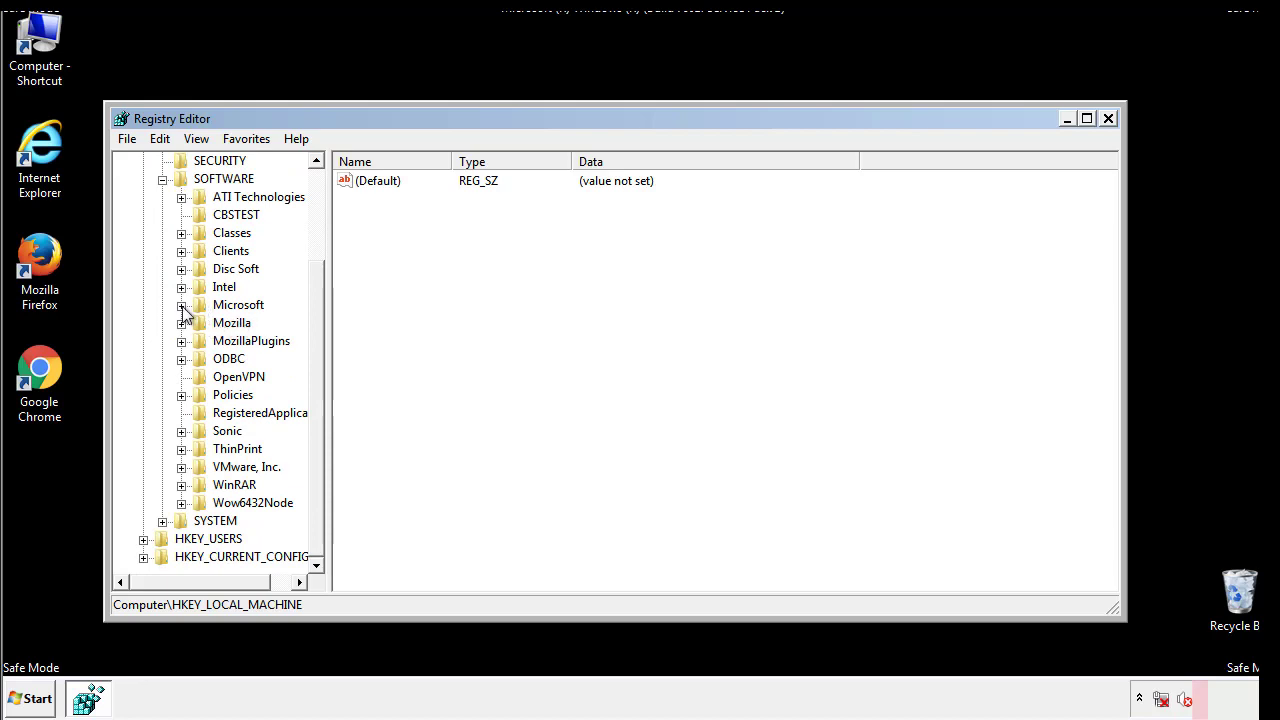
left_click(182, 304)
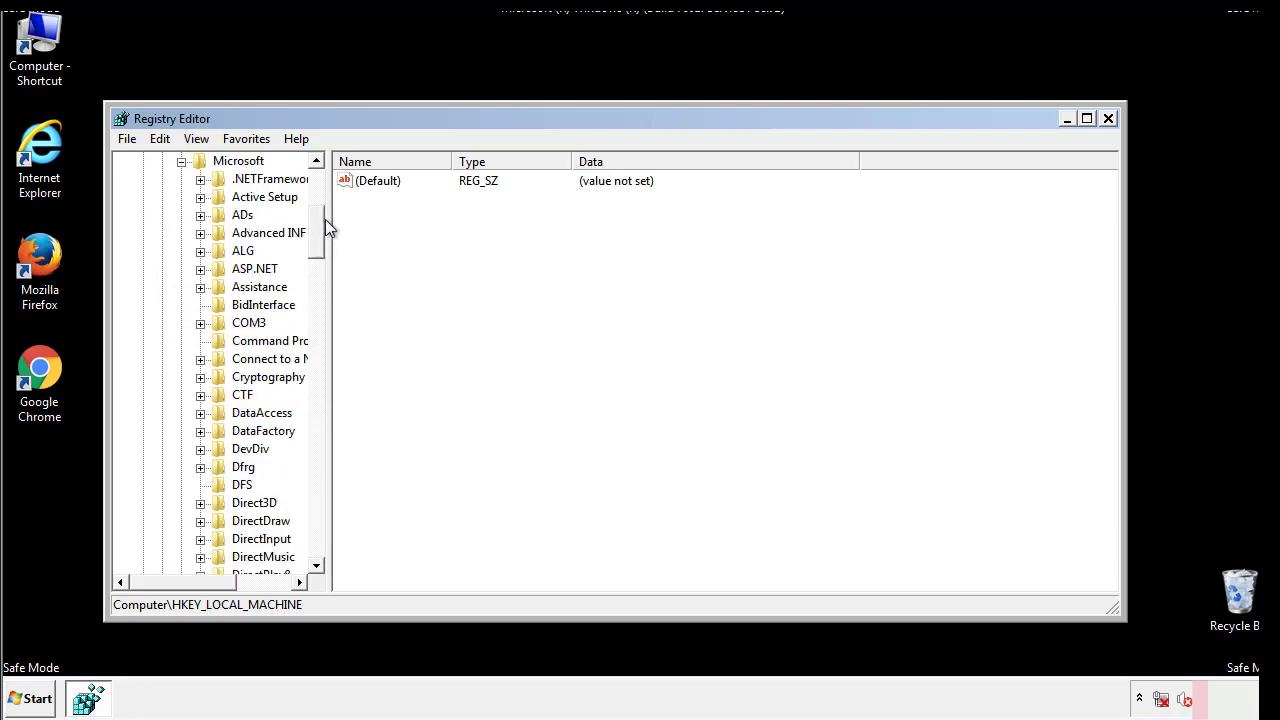
scroll("down", 3)
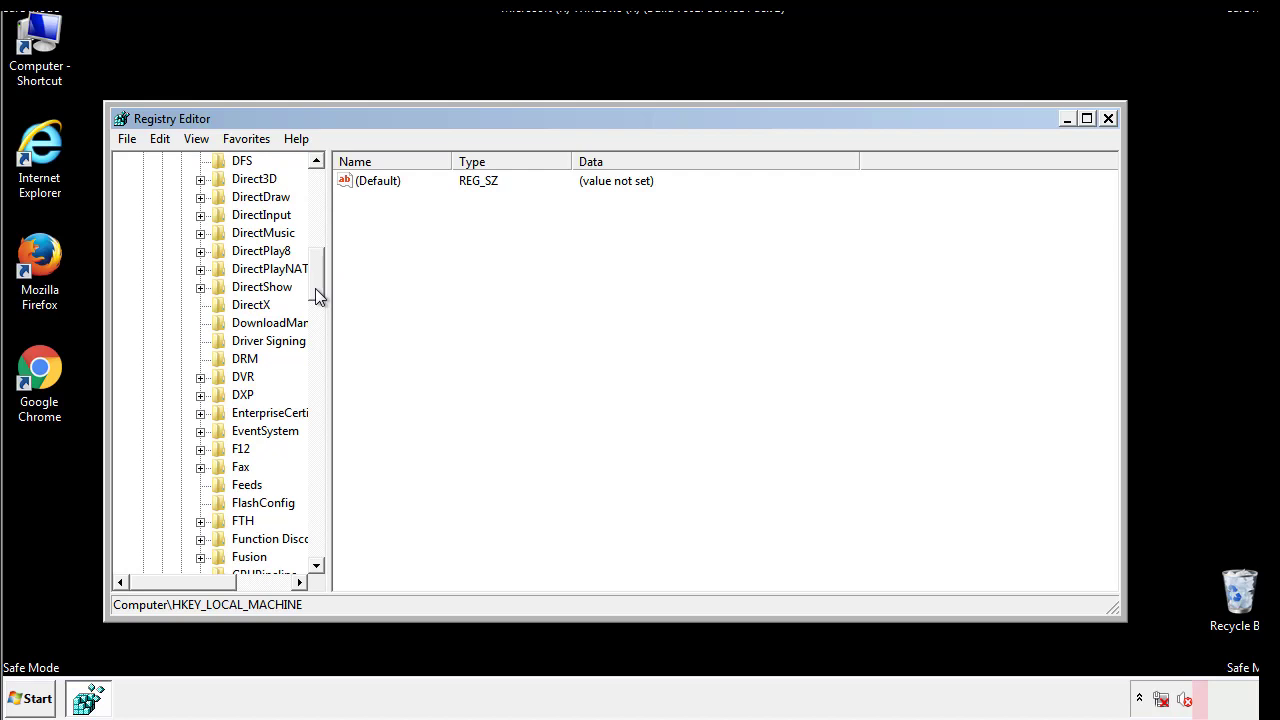
scroll("down", 3)
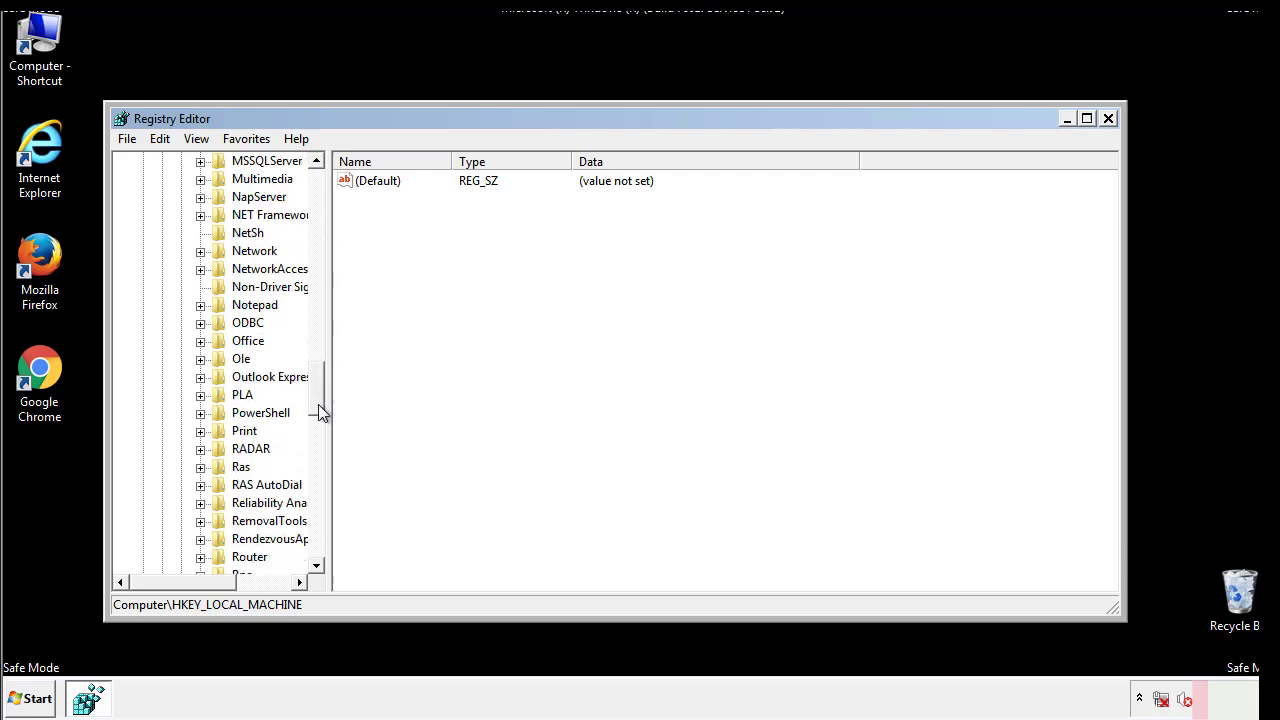
scroll("down", 3)
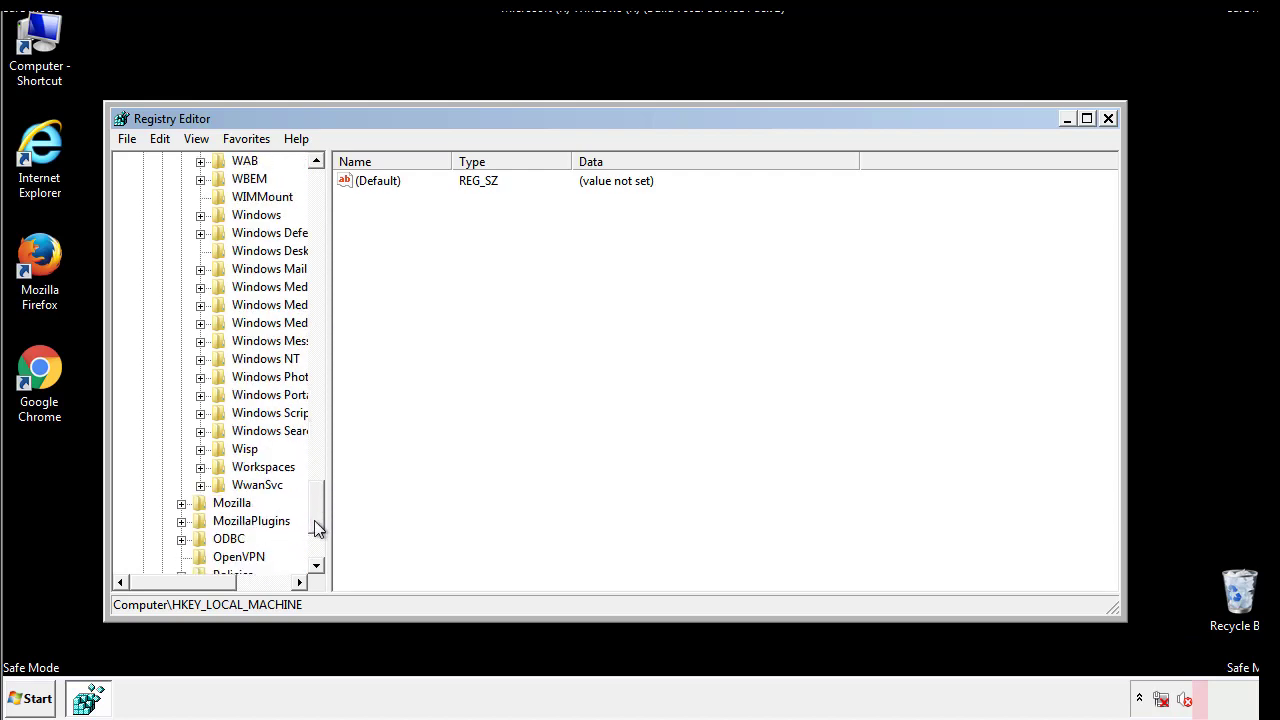
left_click(200, 305)
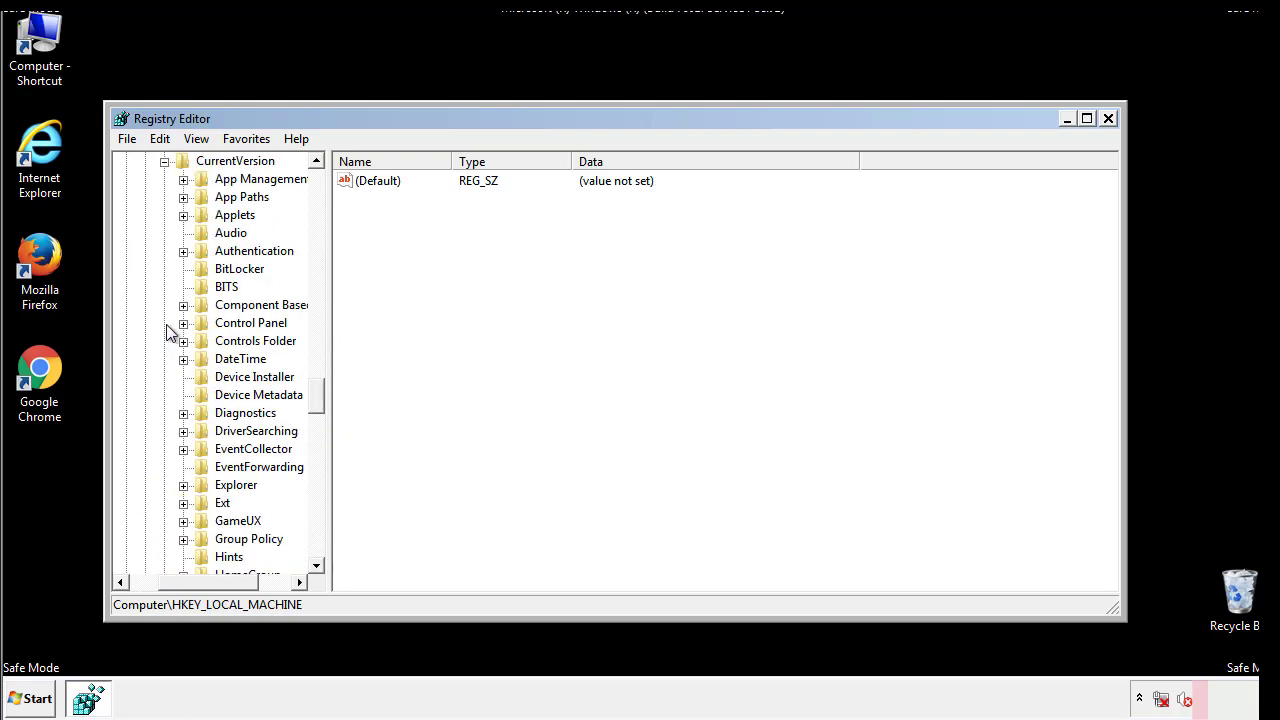
Select the CurrentVersion\Run key and delete its tappi.loc value, confirming the deletion.
scroll("down", 3)
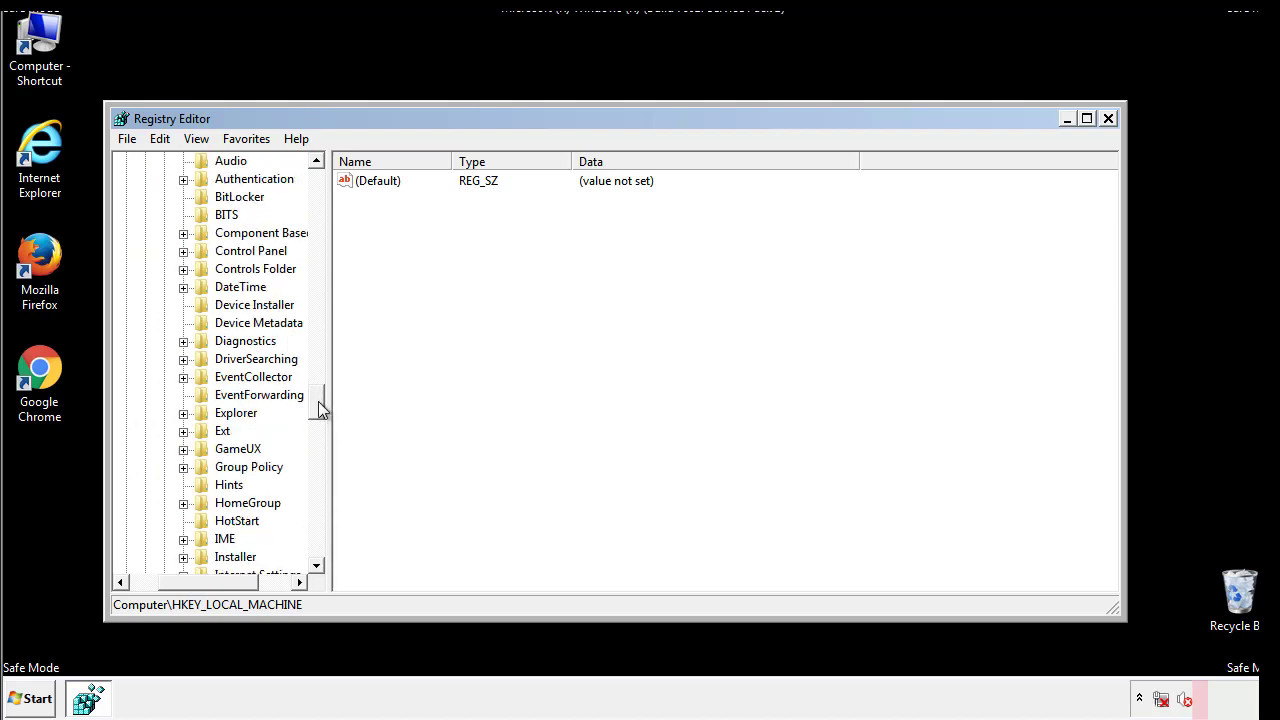
scroll("down", 3)
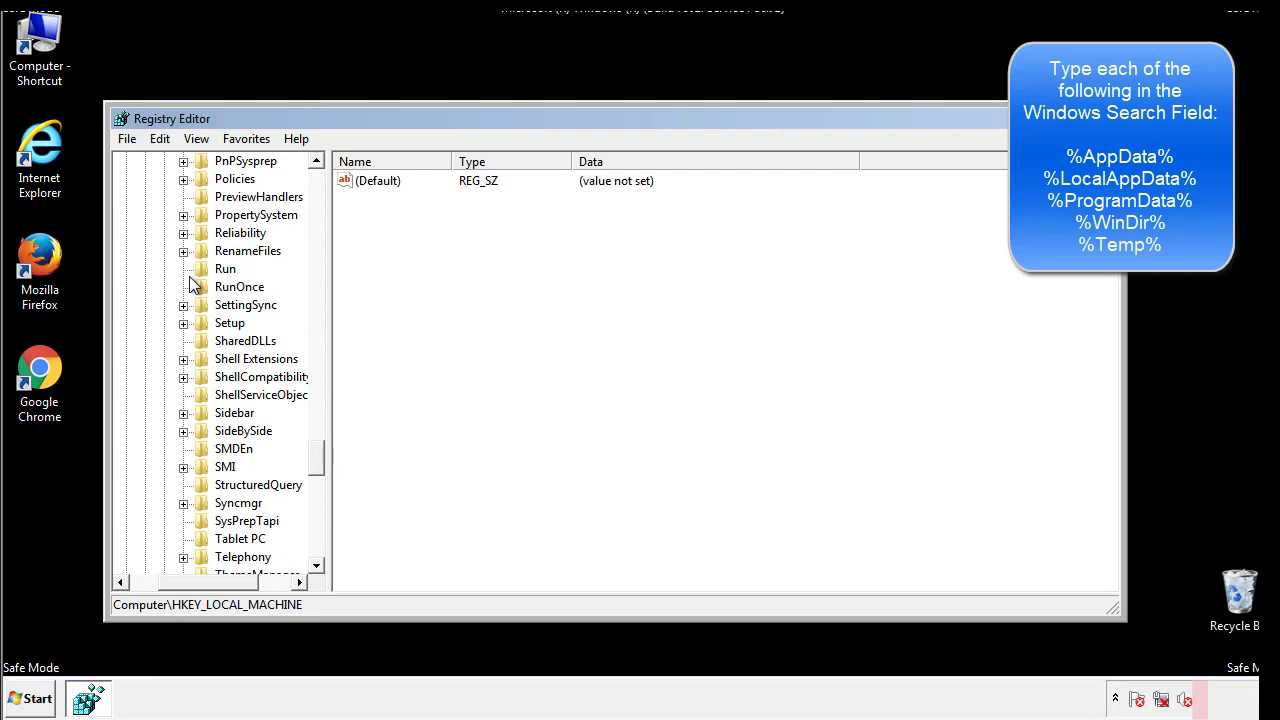
left_click(225, 268)
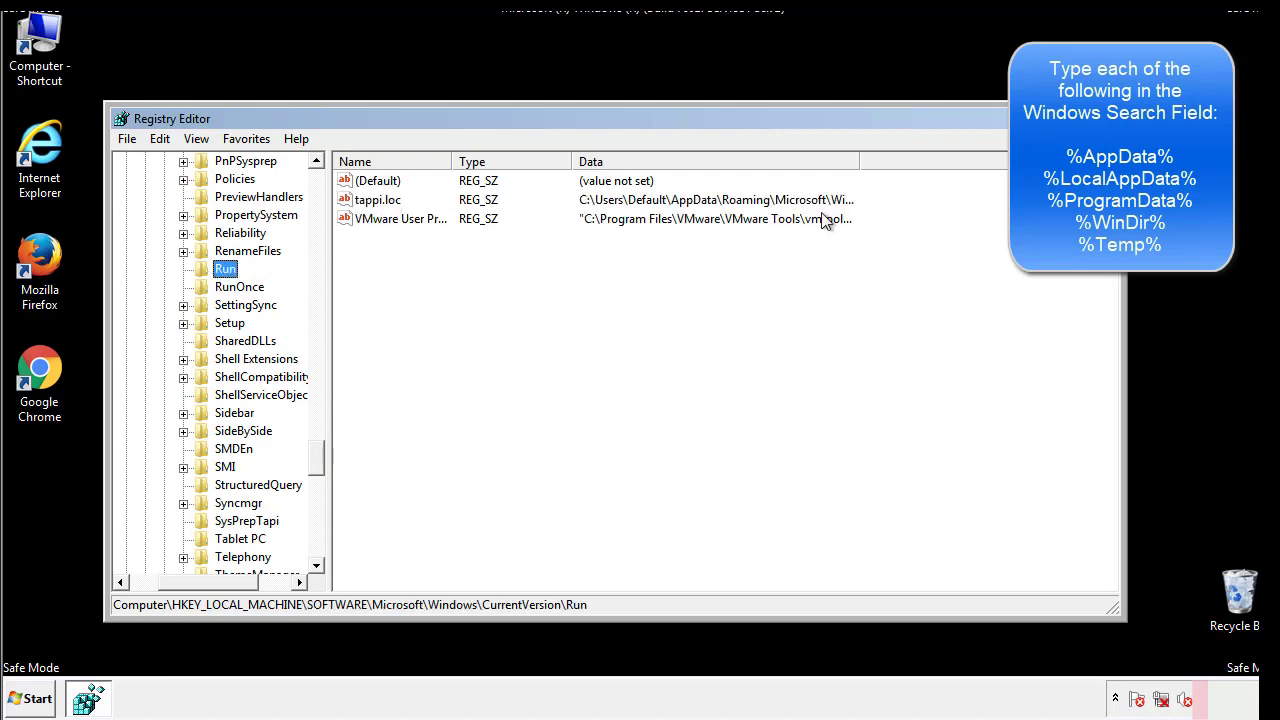
left_click(378, 199)
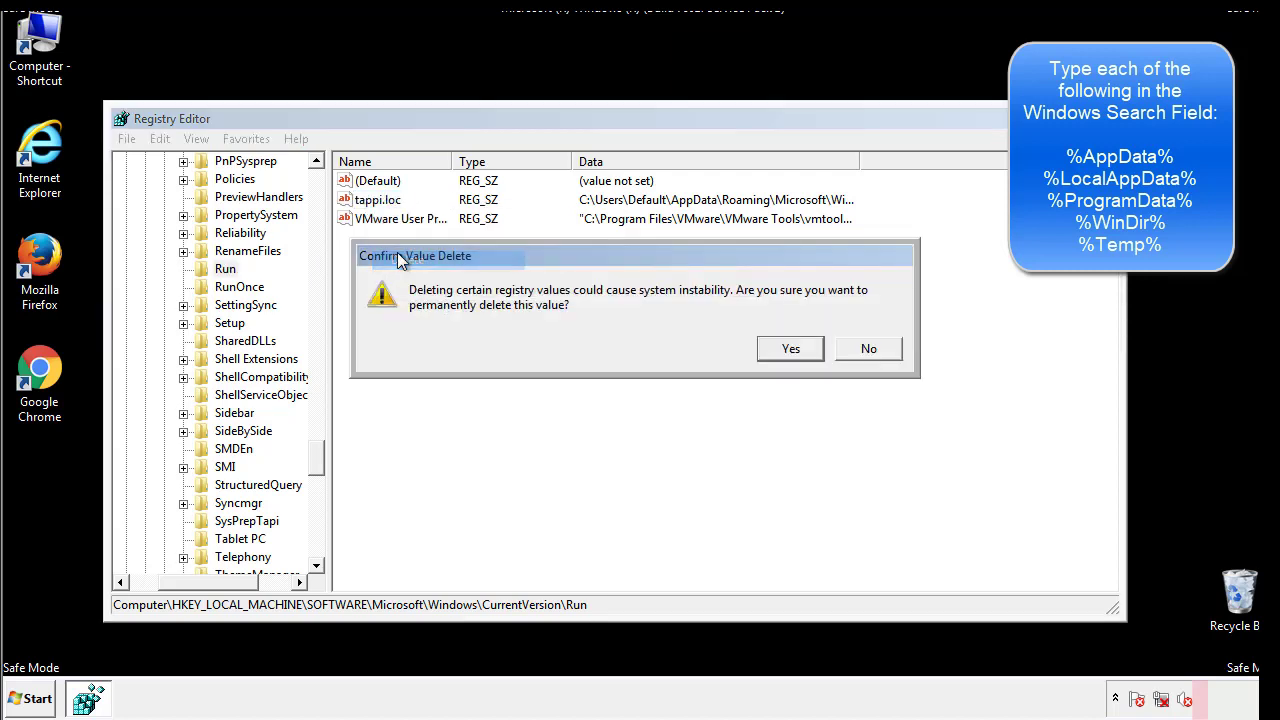
left_click(790, 348)
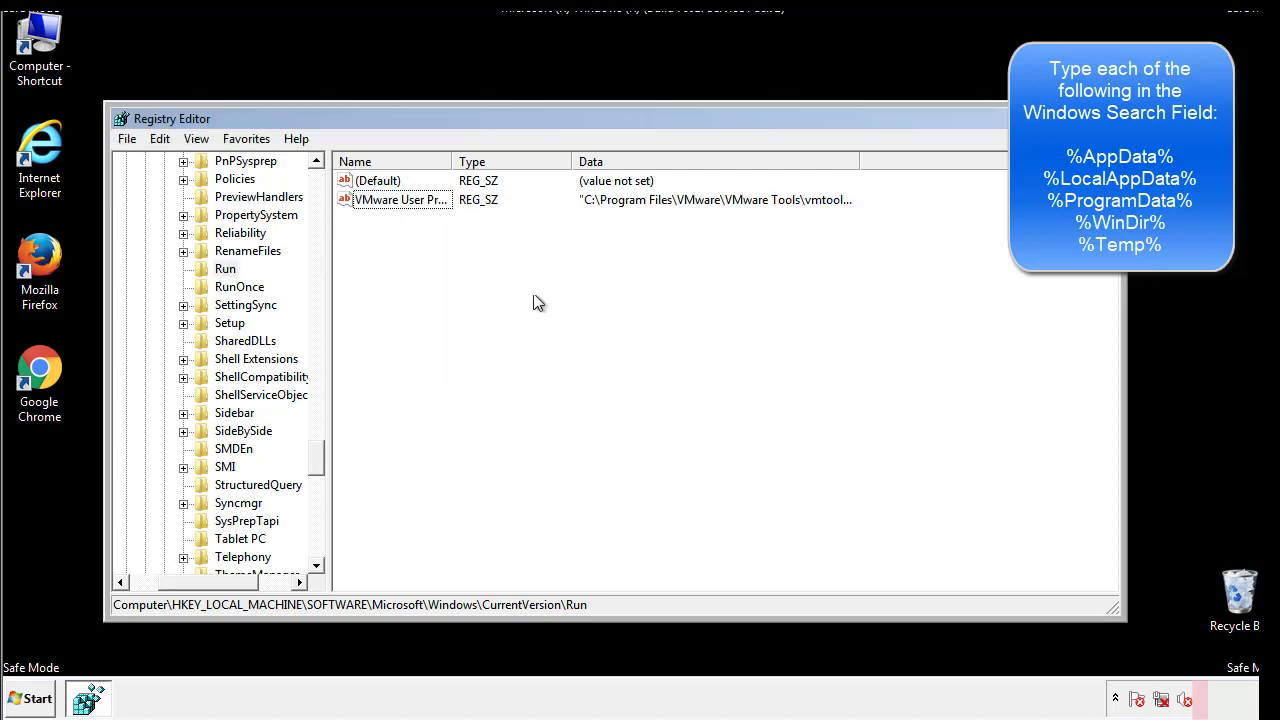
scroll("down", 3)
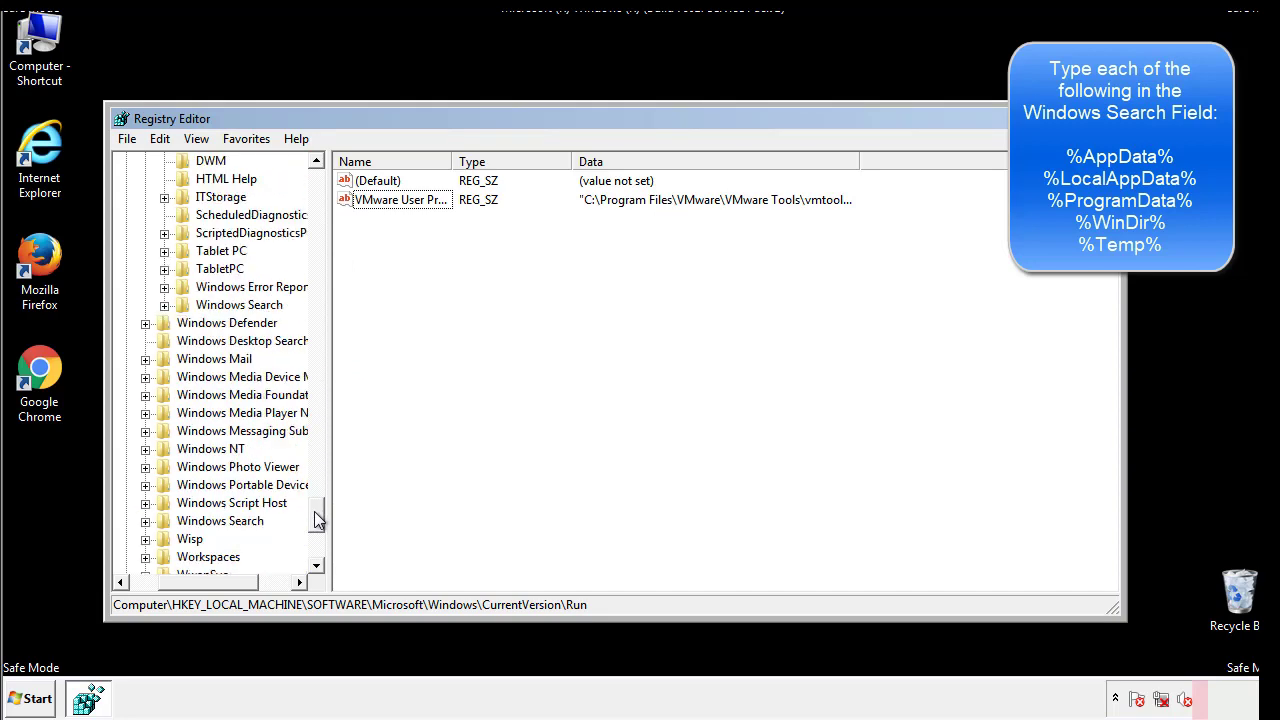
scroll("down", 3)
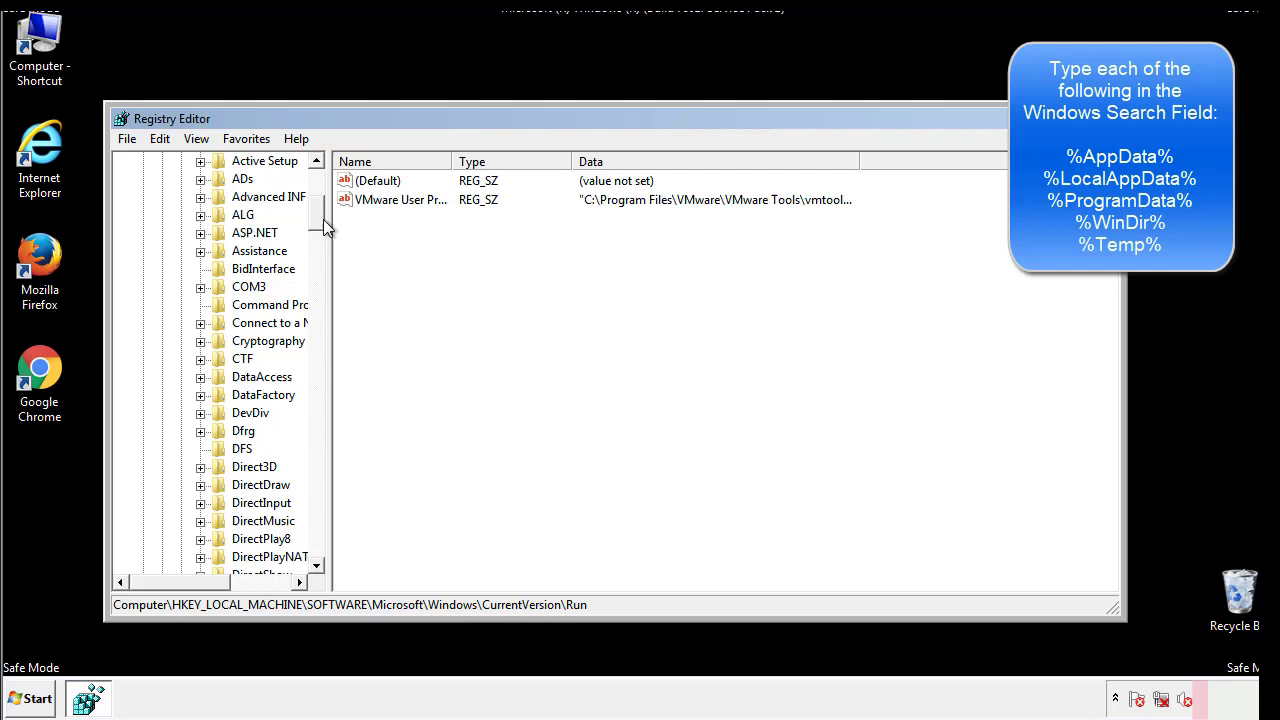
Inspect HKCU's CurrentVersion\Run key (Default, DAEMON Tools), then collapse the Windows subtree.
left_click(144, 214)
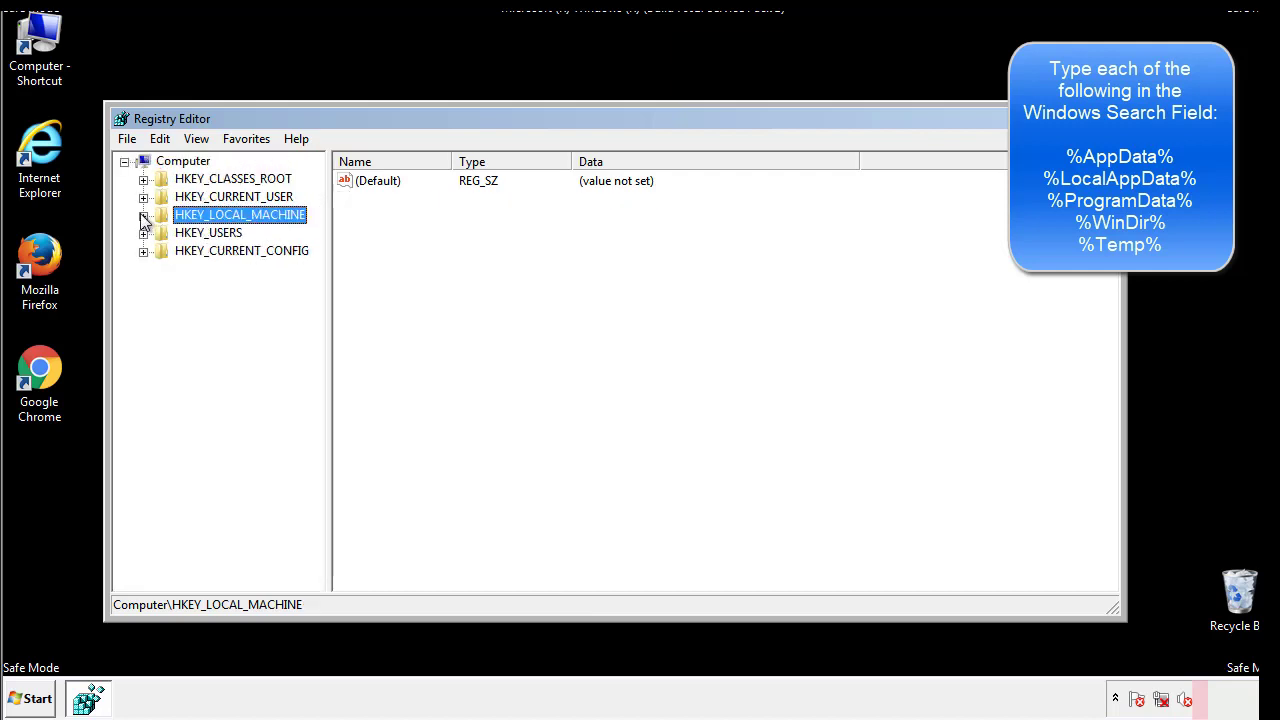
left_click(145, 197)
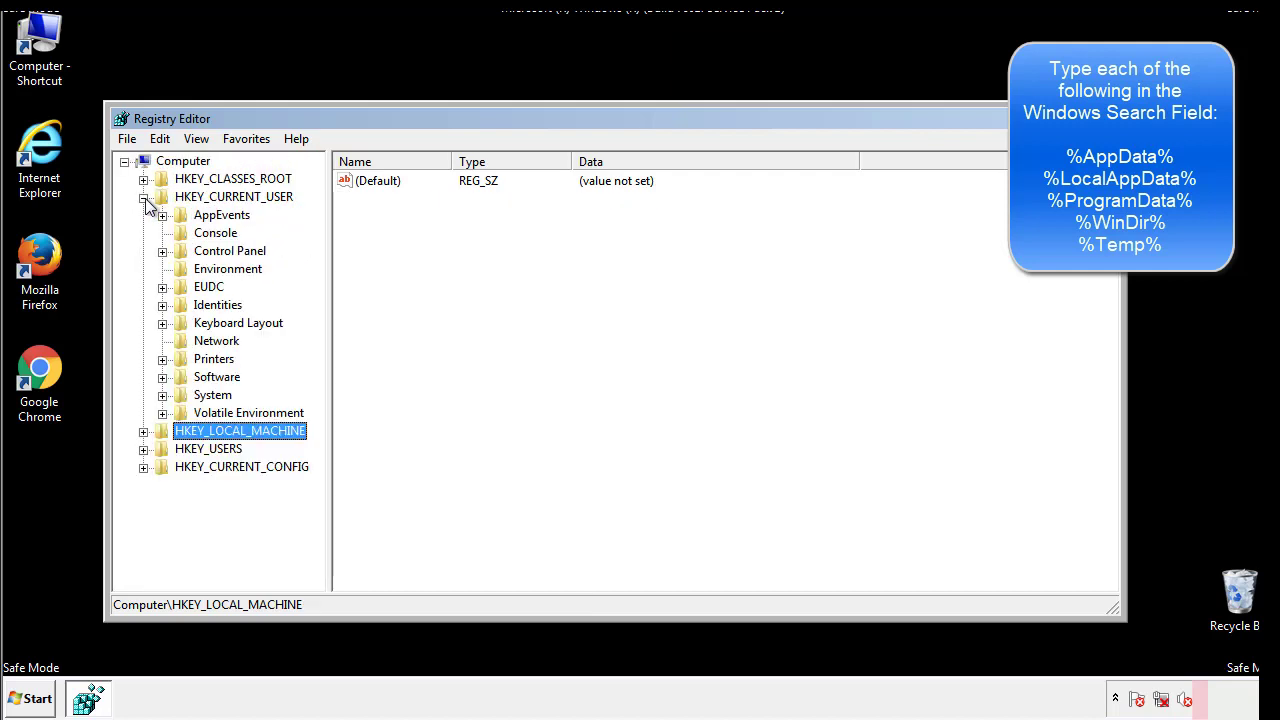
mouse_move(165, 320)
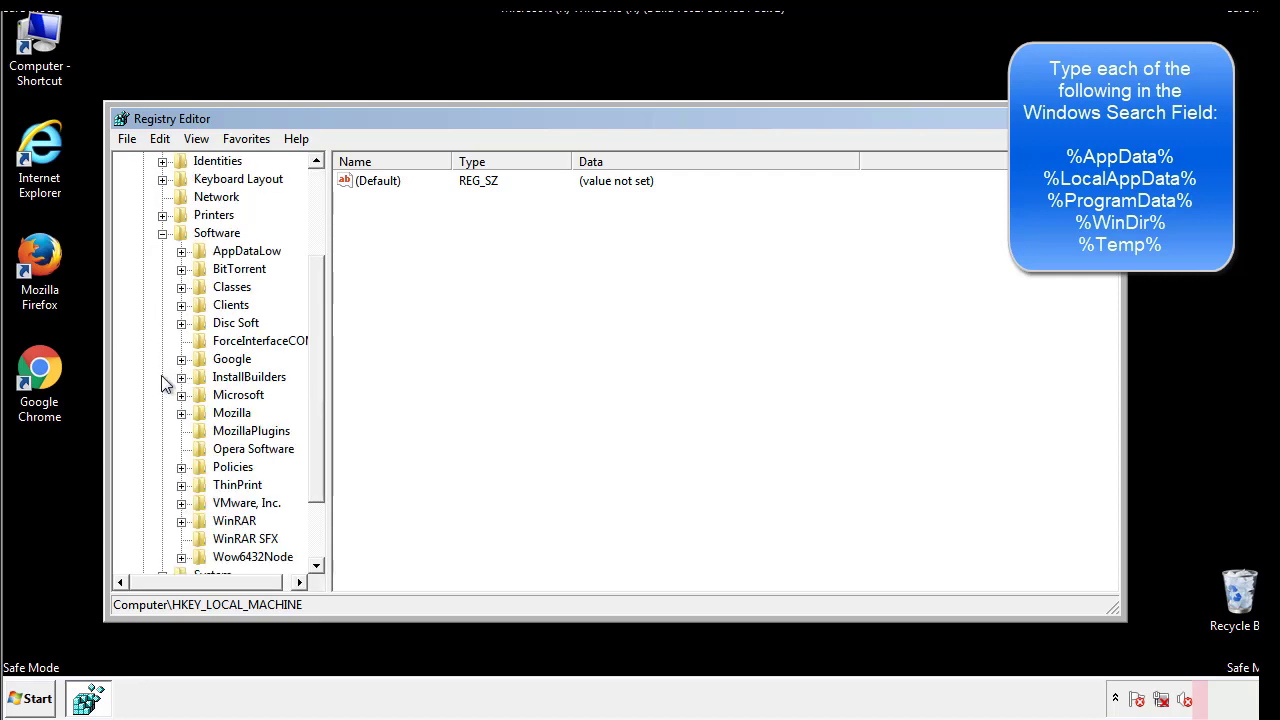
scroll("down", 3)
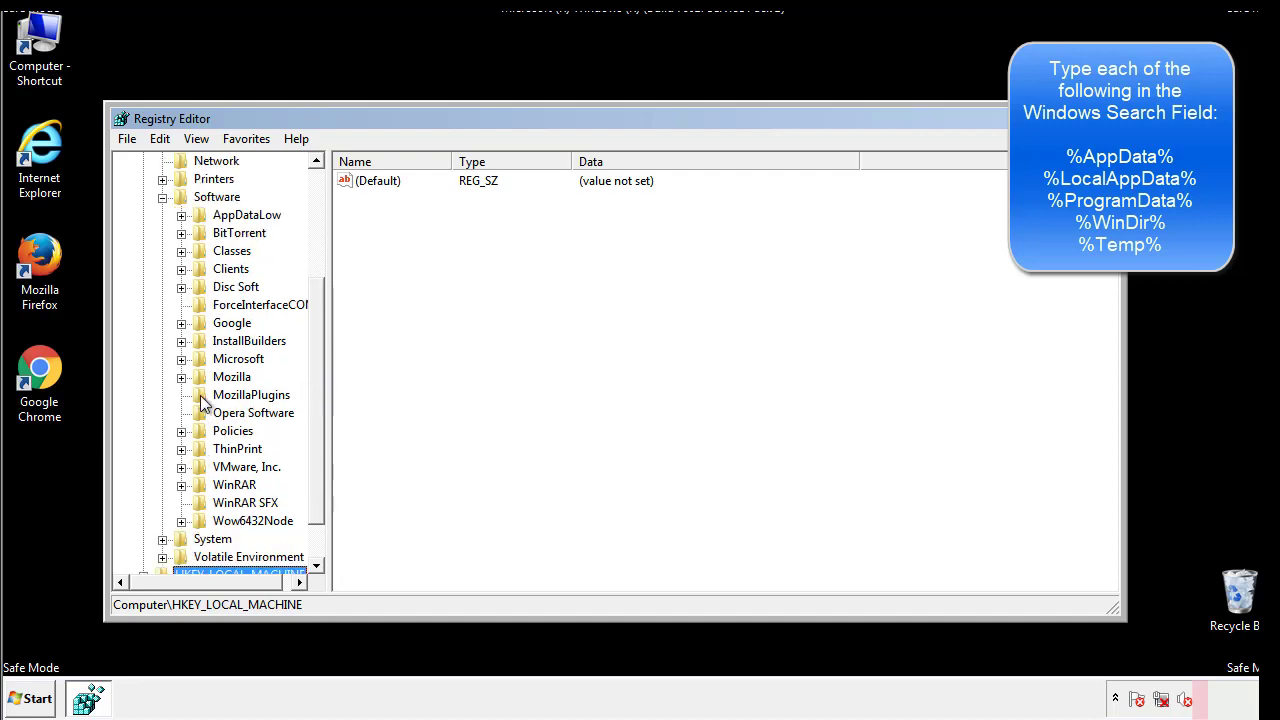
mouse_move(198, 271)
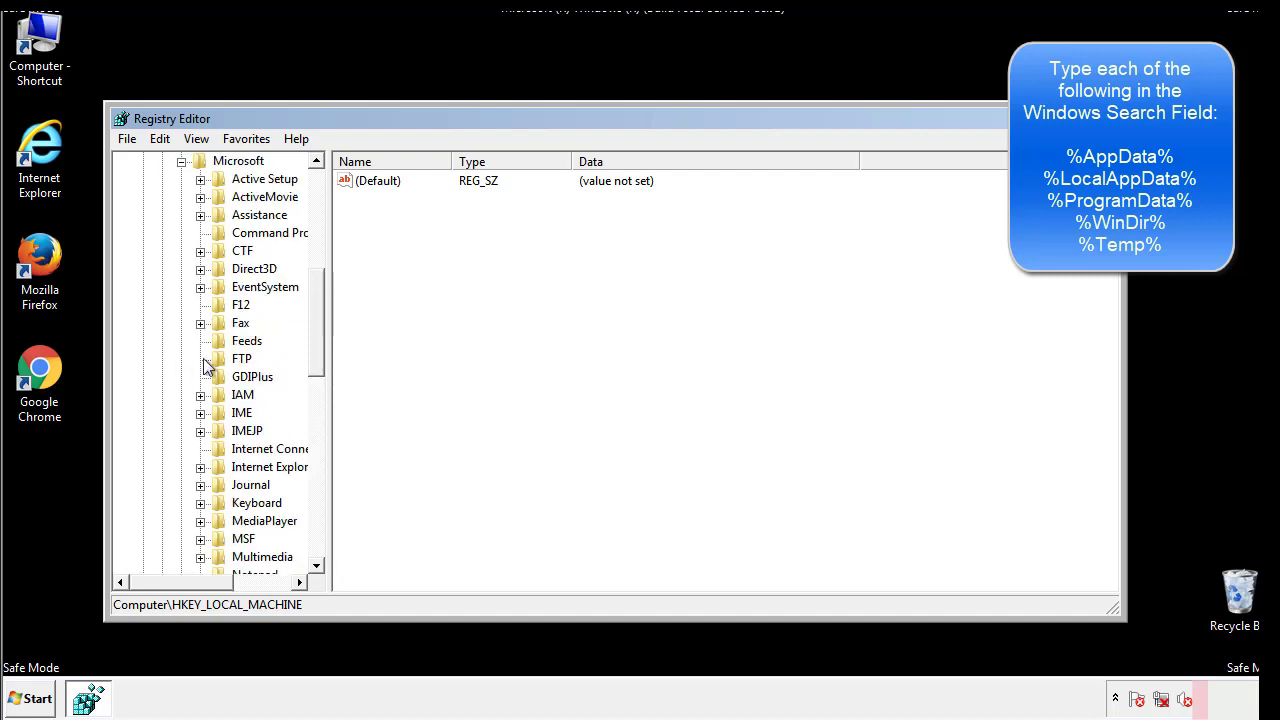
scroll("down", 3)
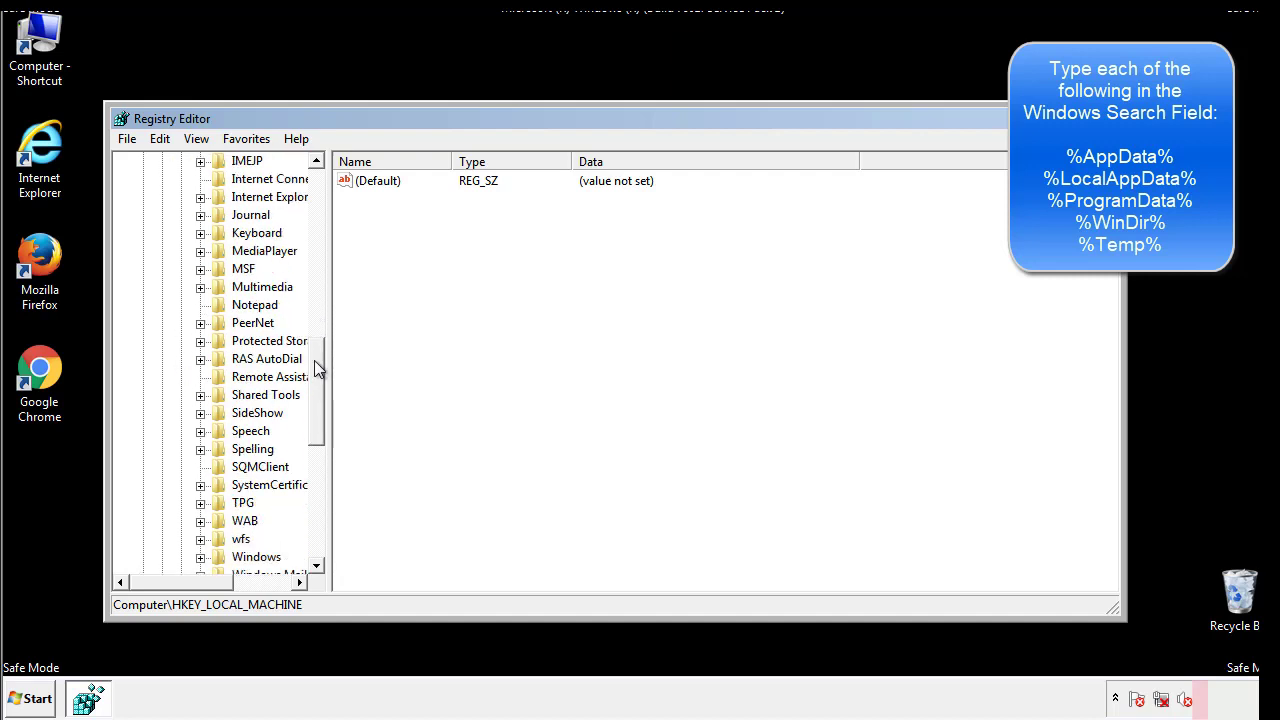
scroll("down", 3)
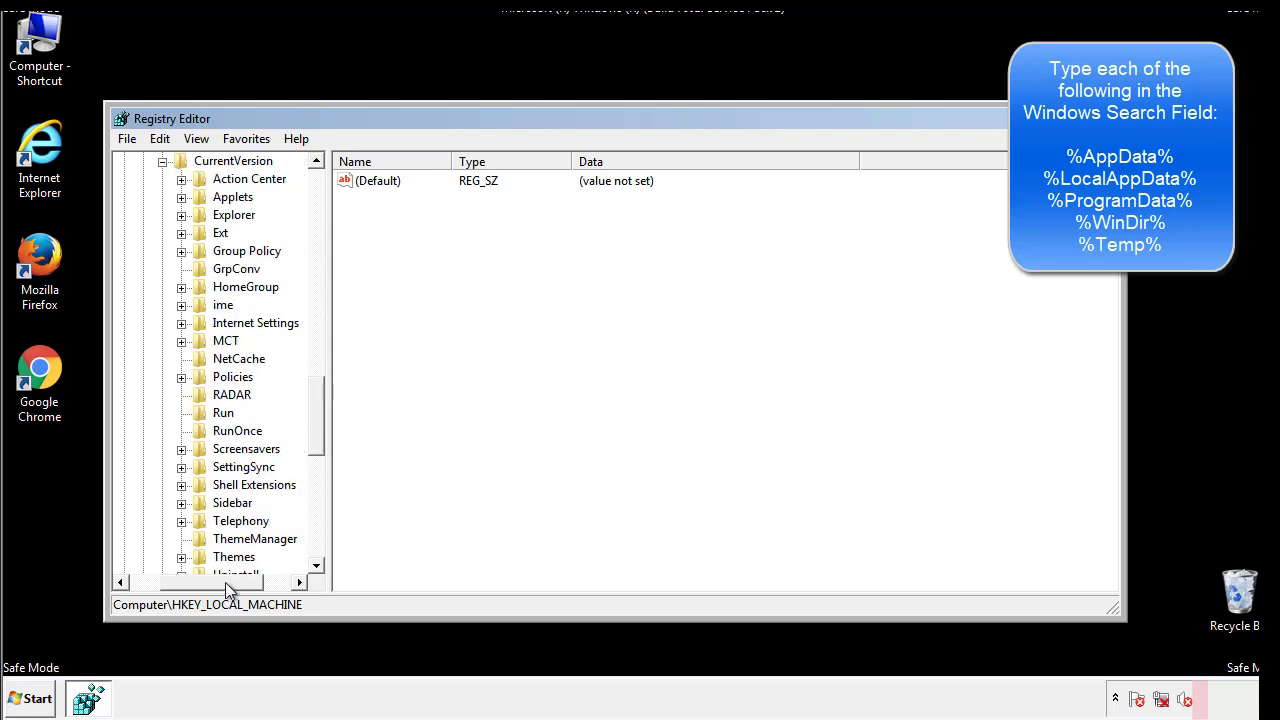
left_click(223, 412)
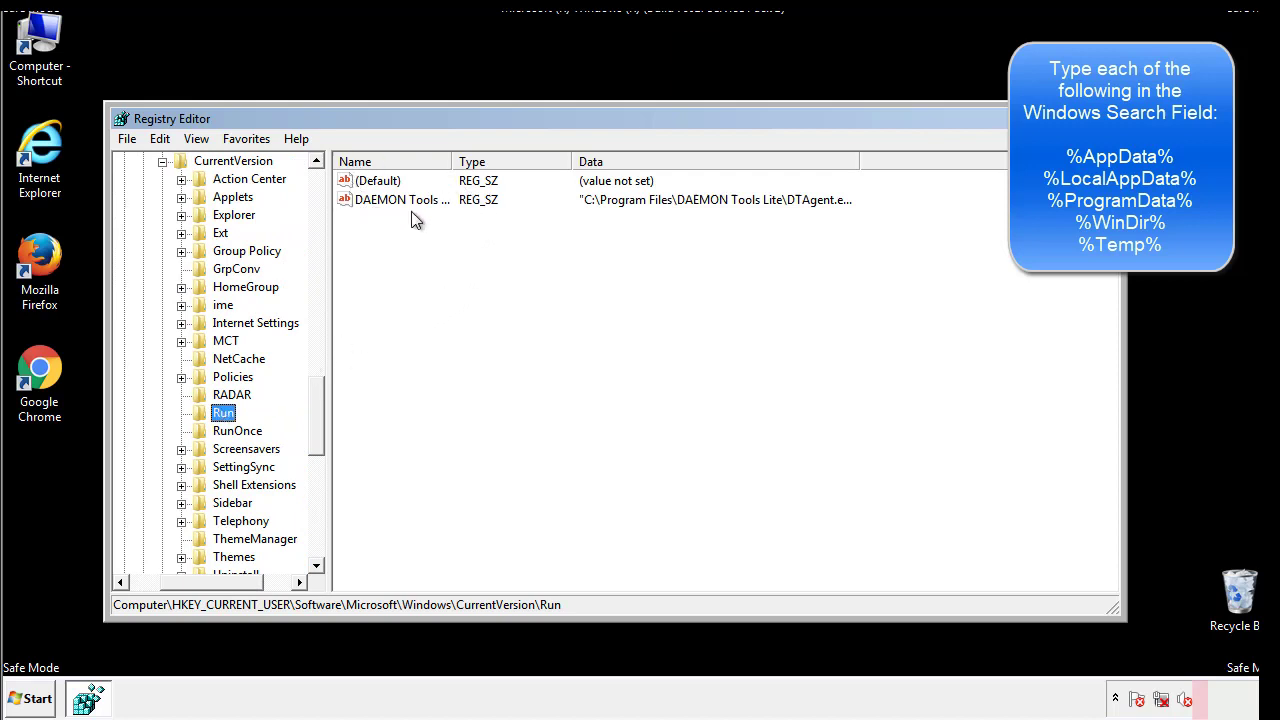
mouse_move(549, 235)
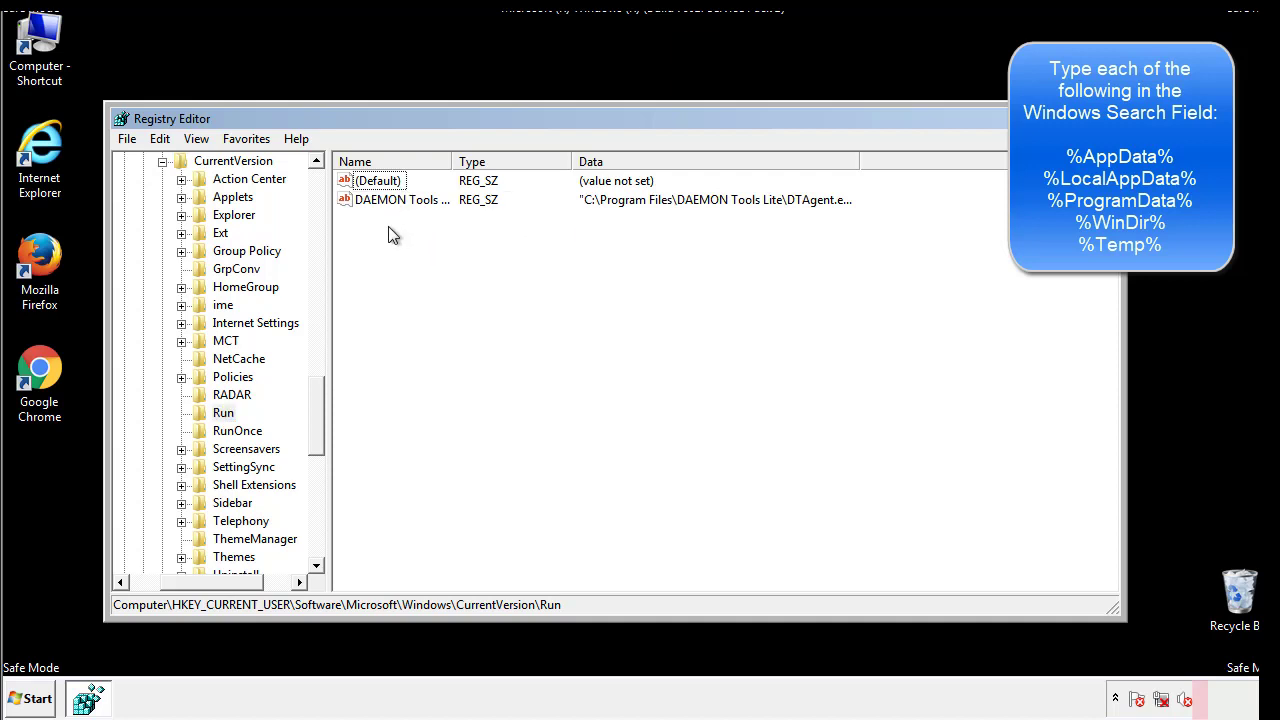
mouse_move(464, 235)
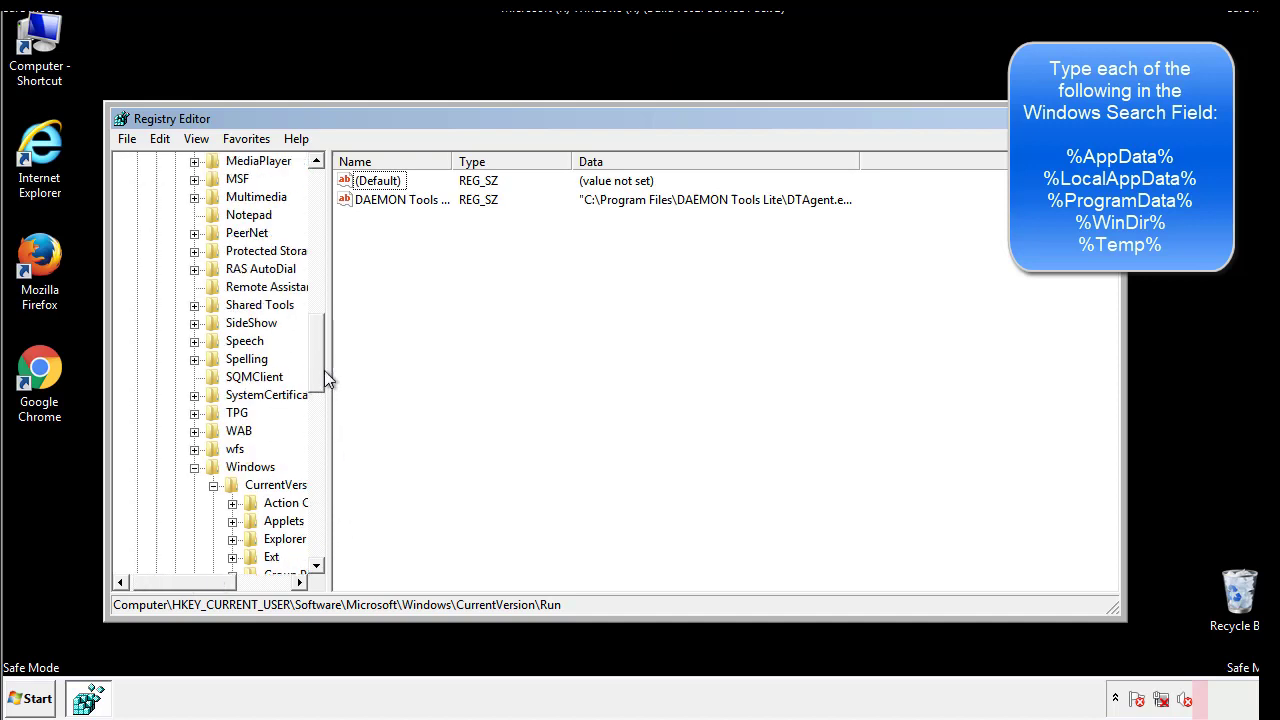
left_click(250, 466)
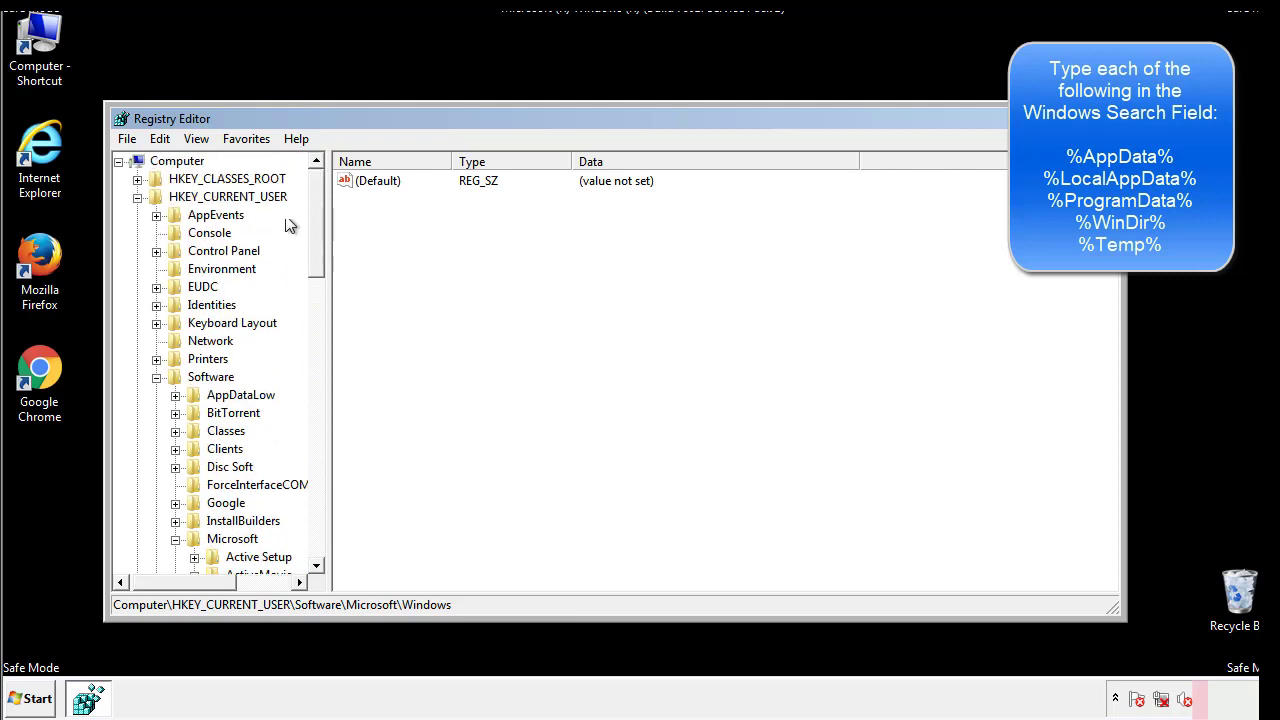
Find %temp% to reach VolumeCaches Temporary Files and delete all its values.
left_click(159, 138)
type("%appdata")
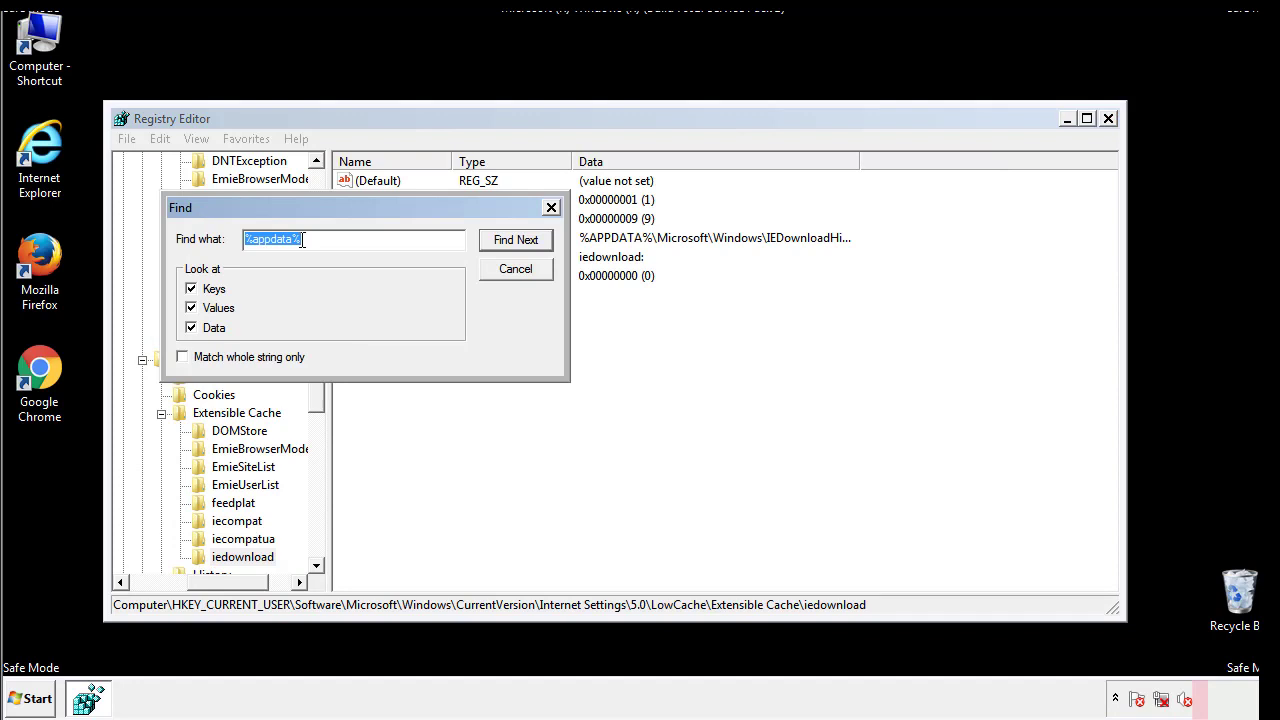
type("%temp%")
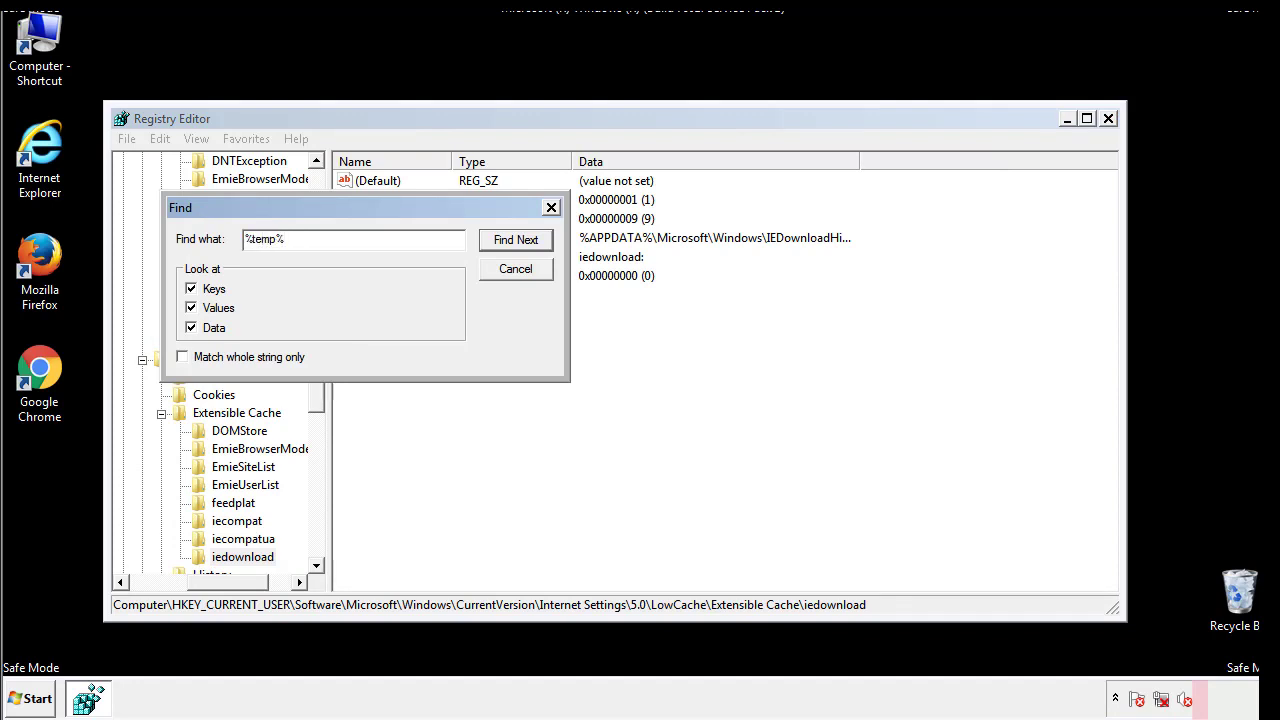
left_click(515, 240)
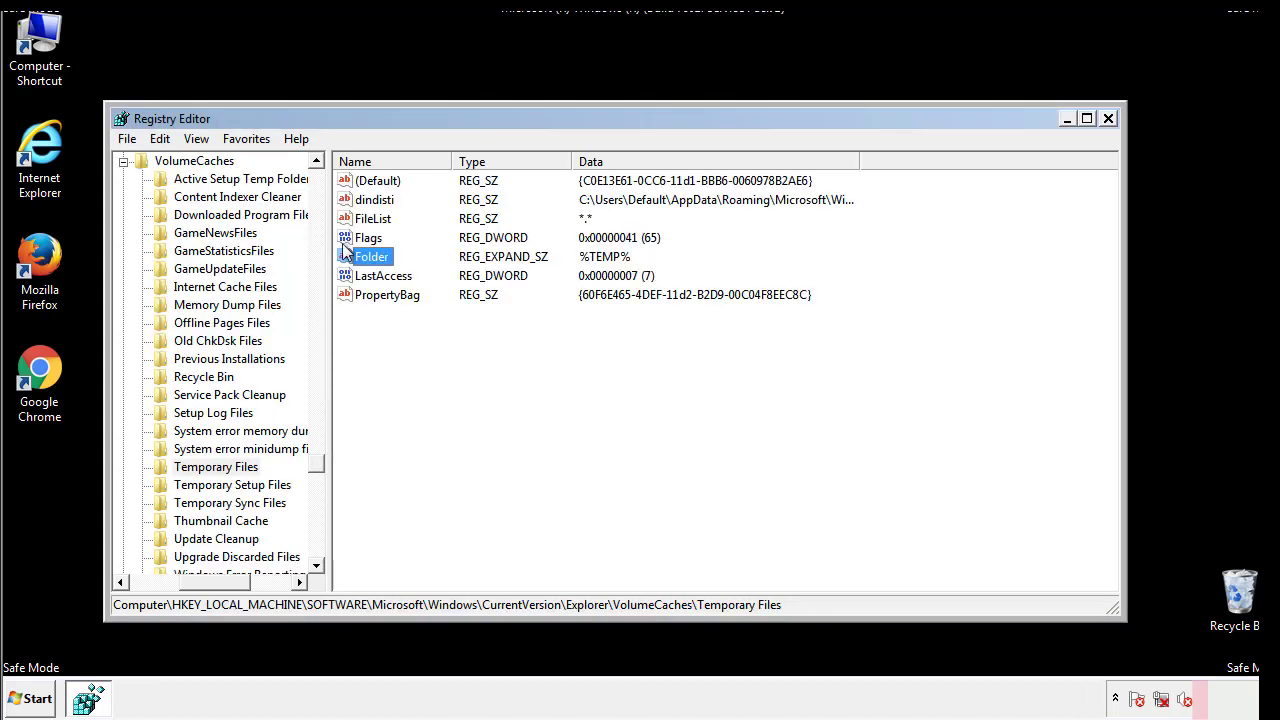
left_click(417, 330)
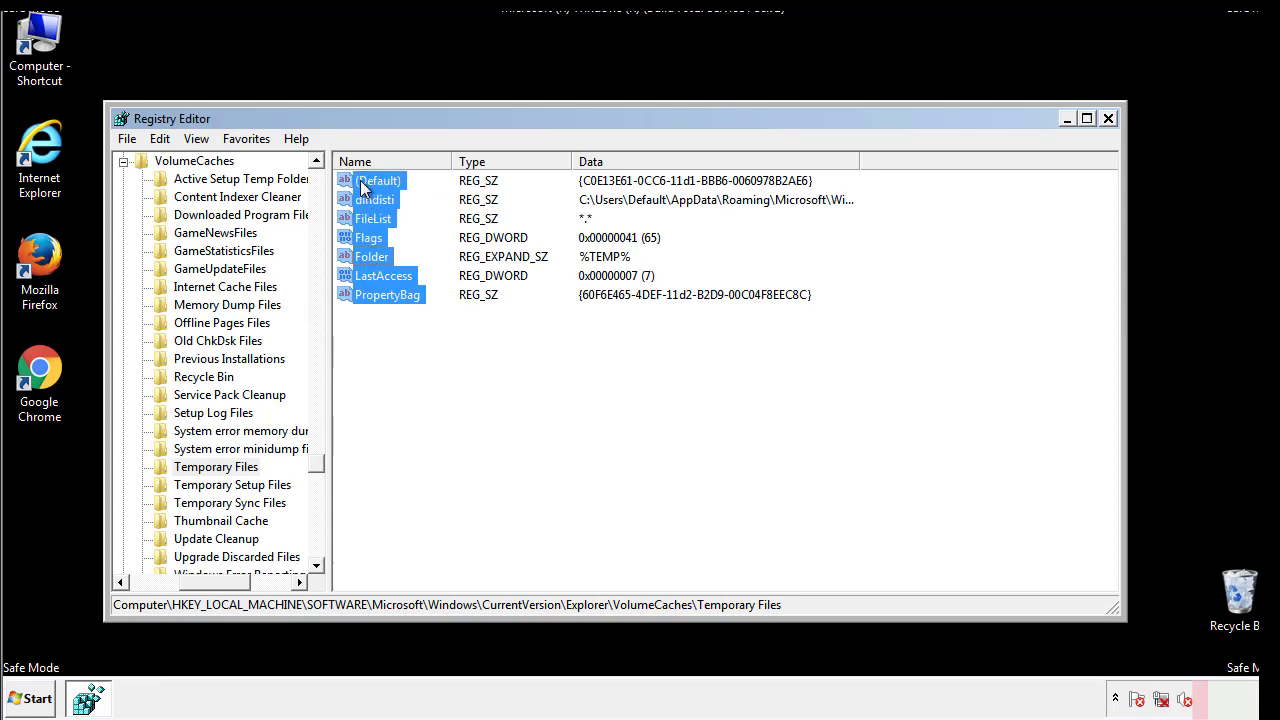
right_click(367, 188)
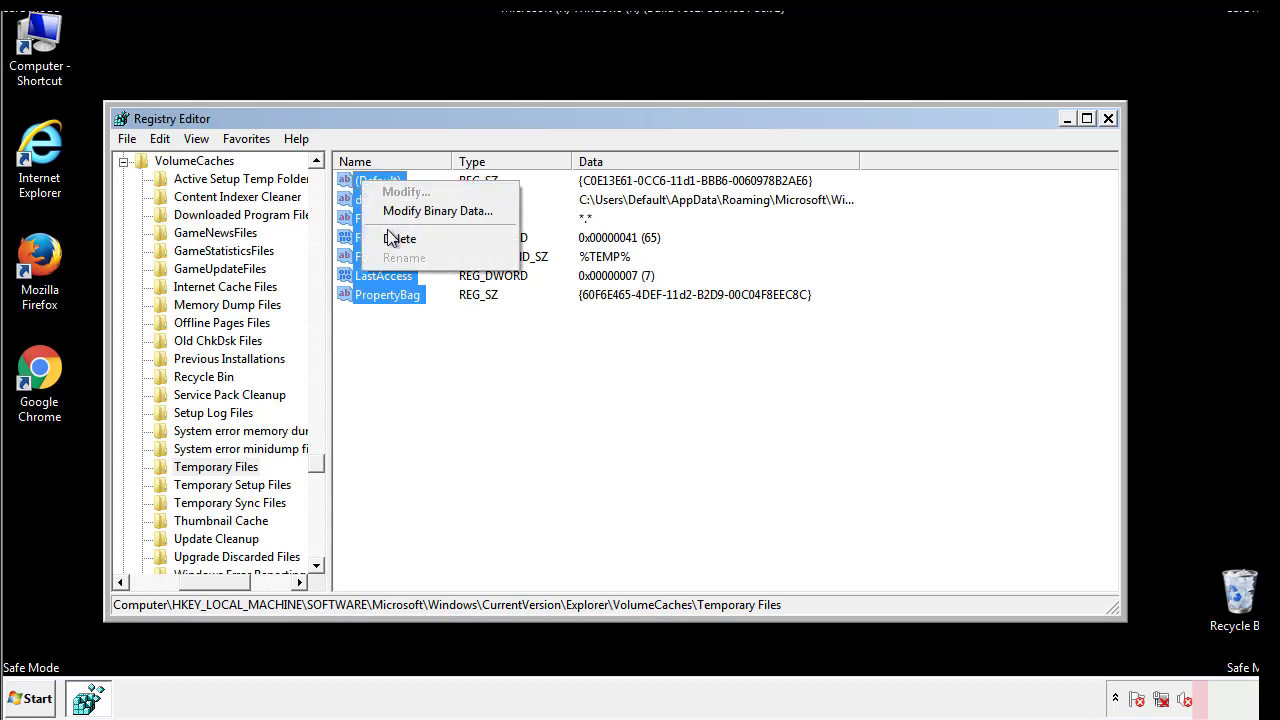
left_click(404, 238)
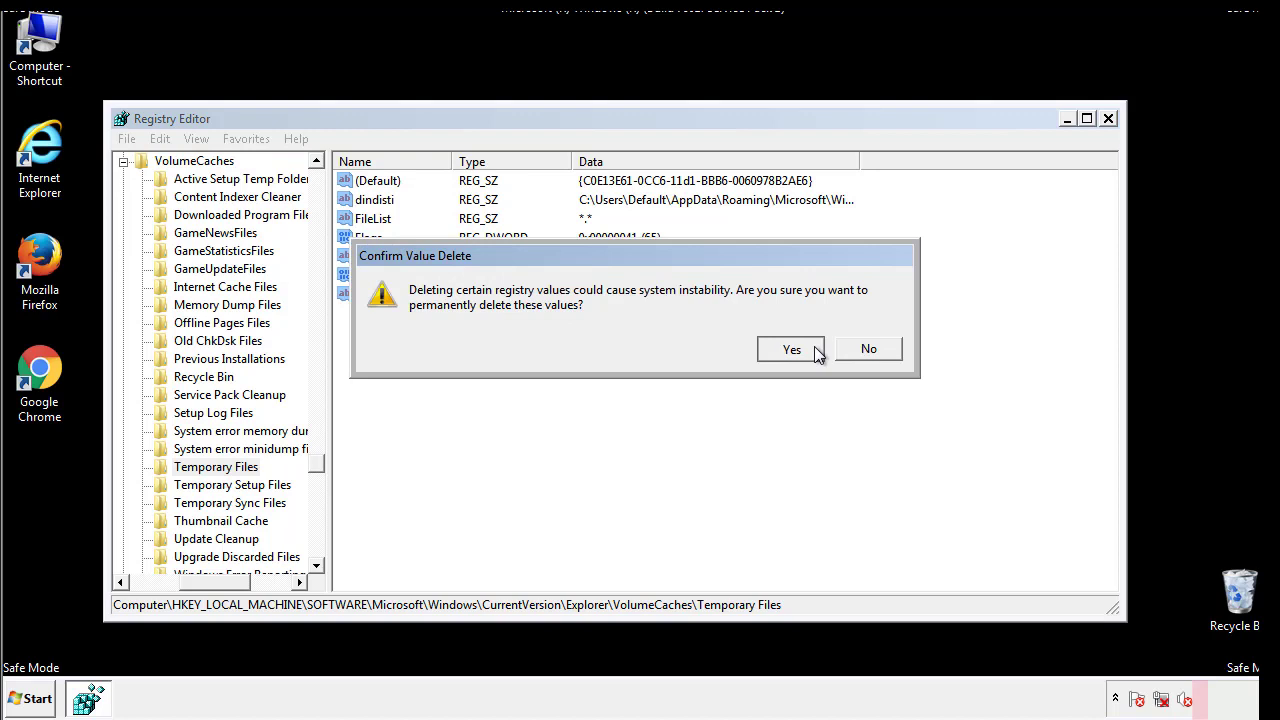
left_click(791, 349)
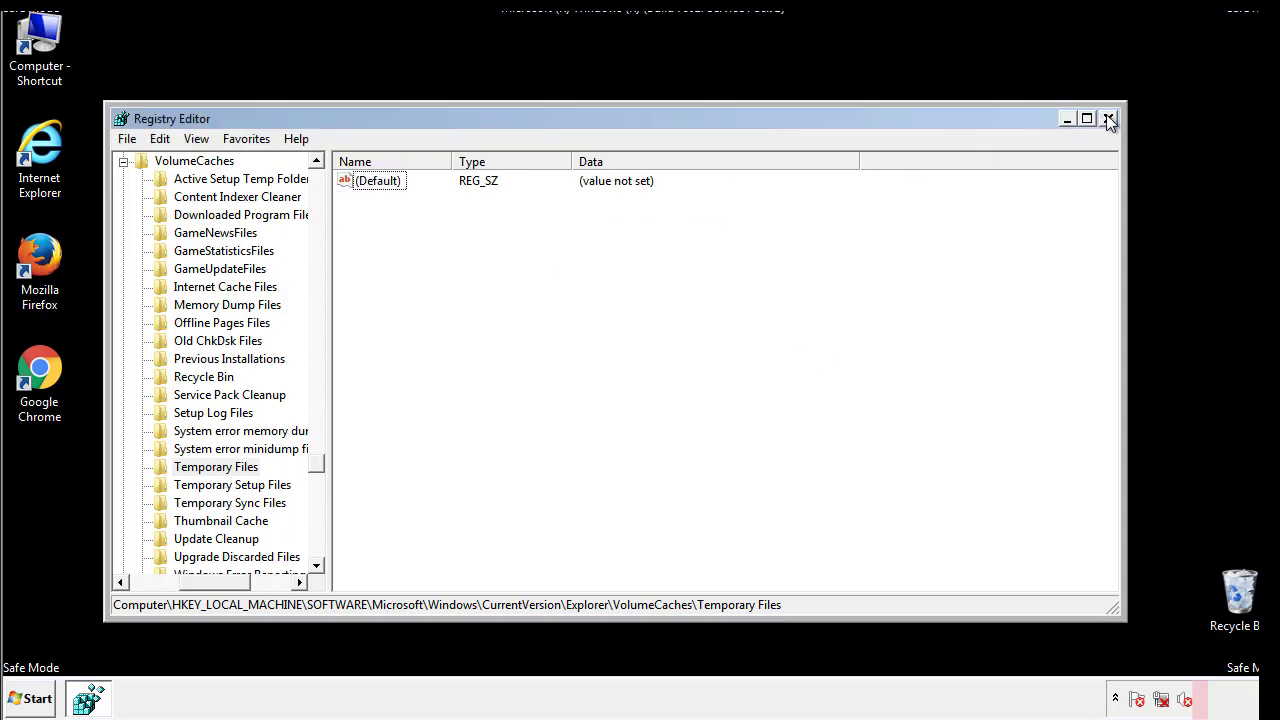
Close Registry Editor, uncheck Safe boot in msconfig, and accept the restart.
left_click(1109, 119)
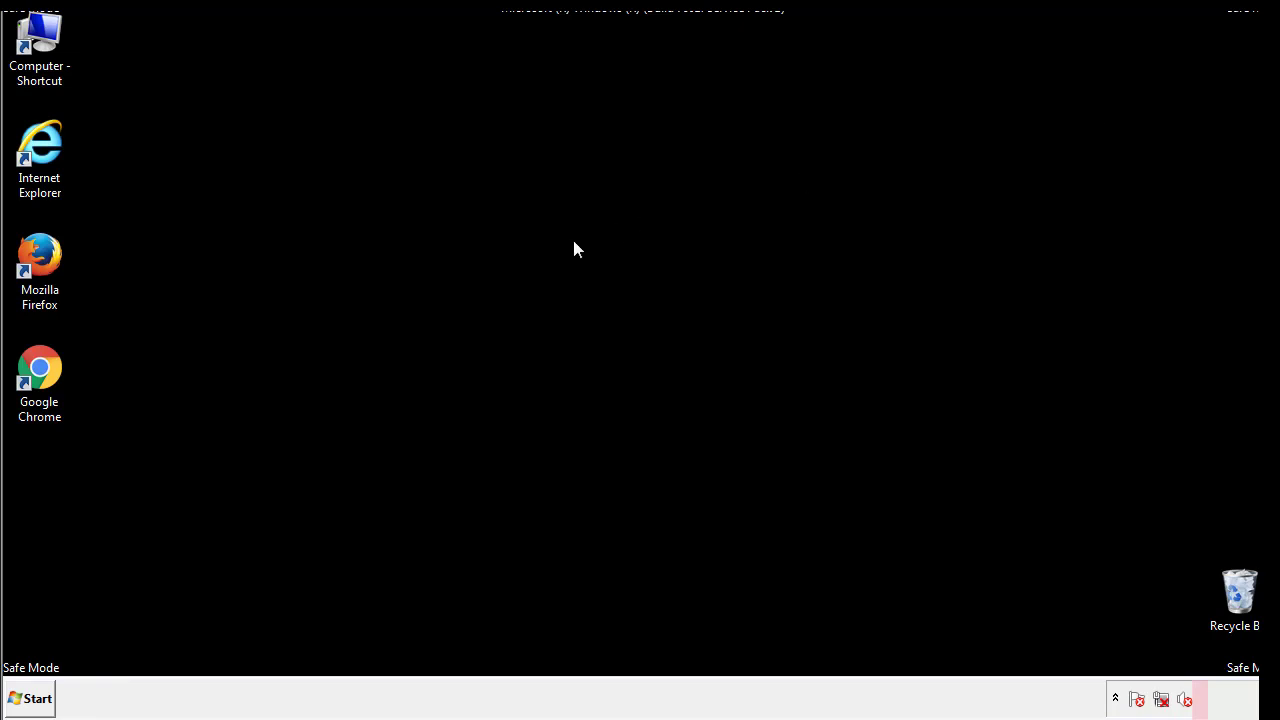
mouse_move(53, 501)
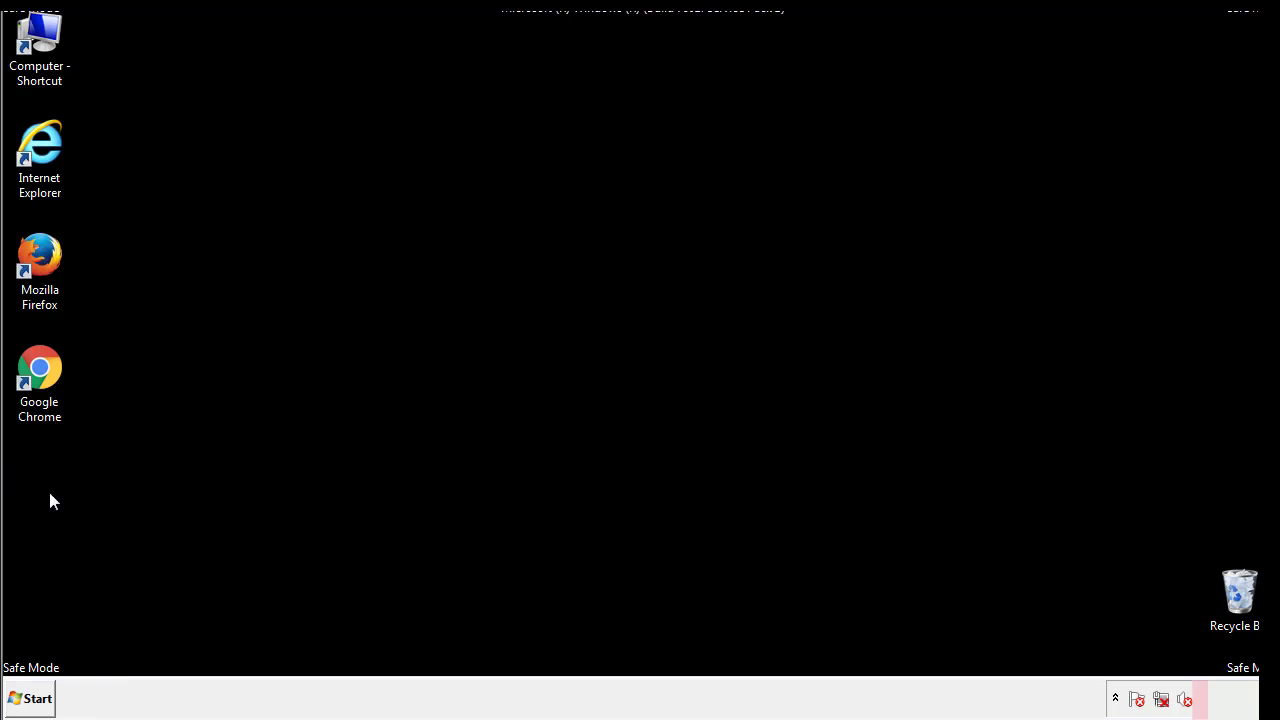
left_click(38, 697)
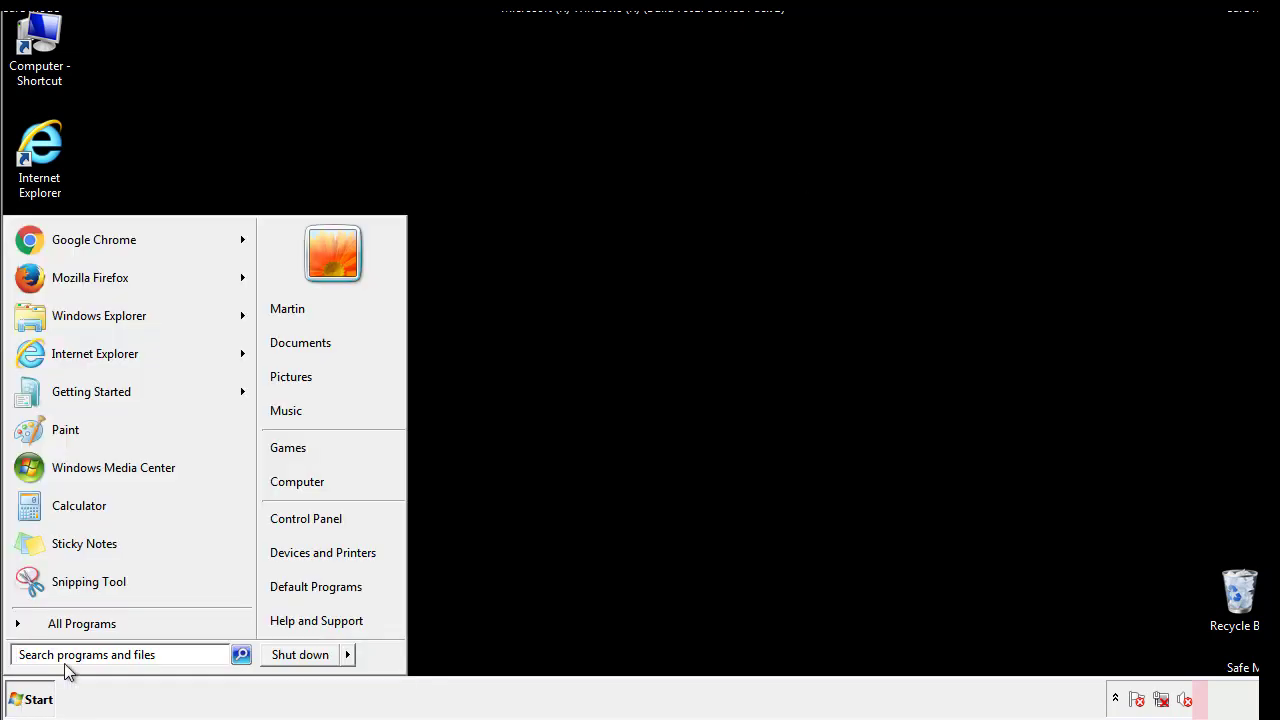
type("msconfig")
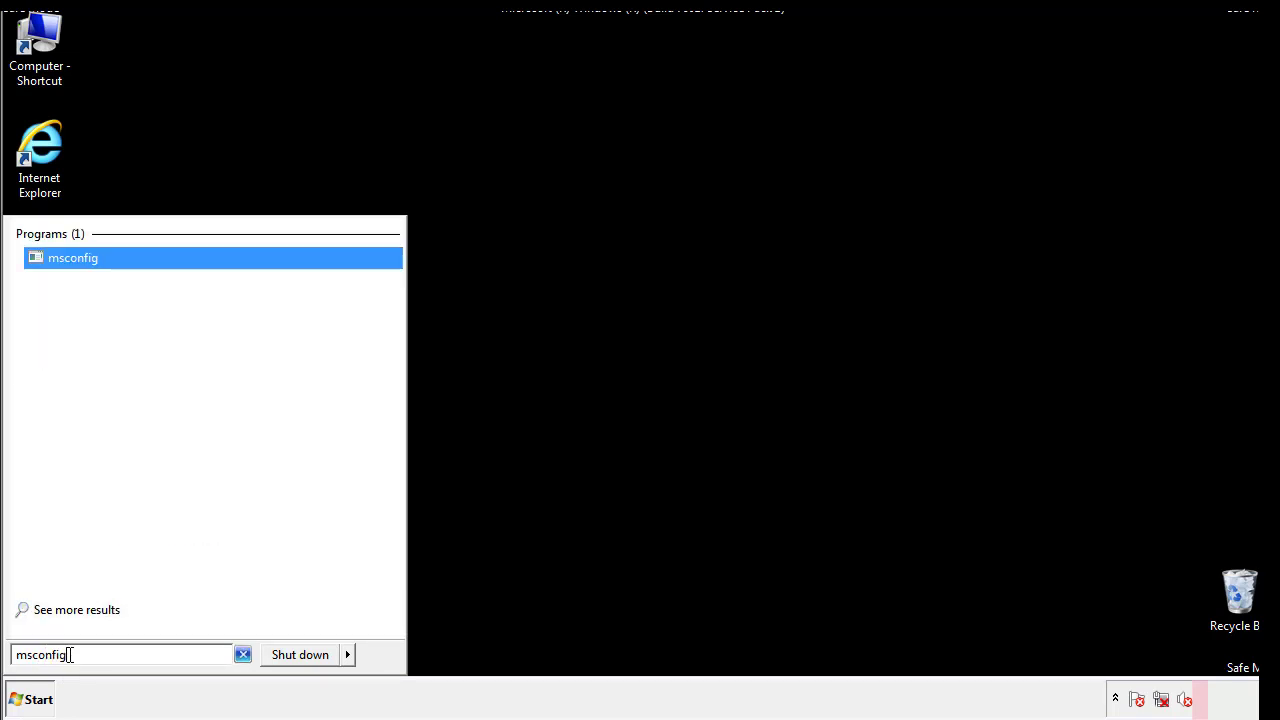
left_click(75, 260)
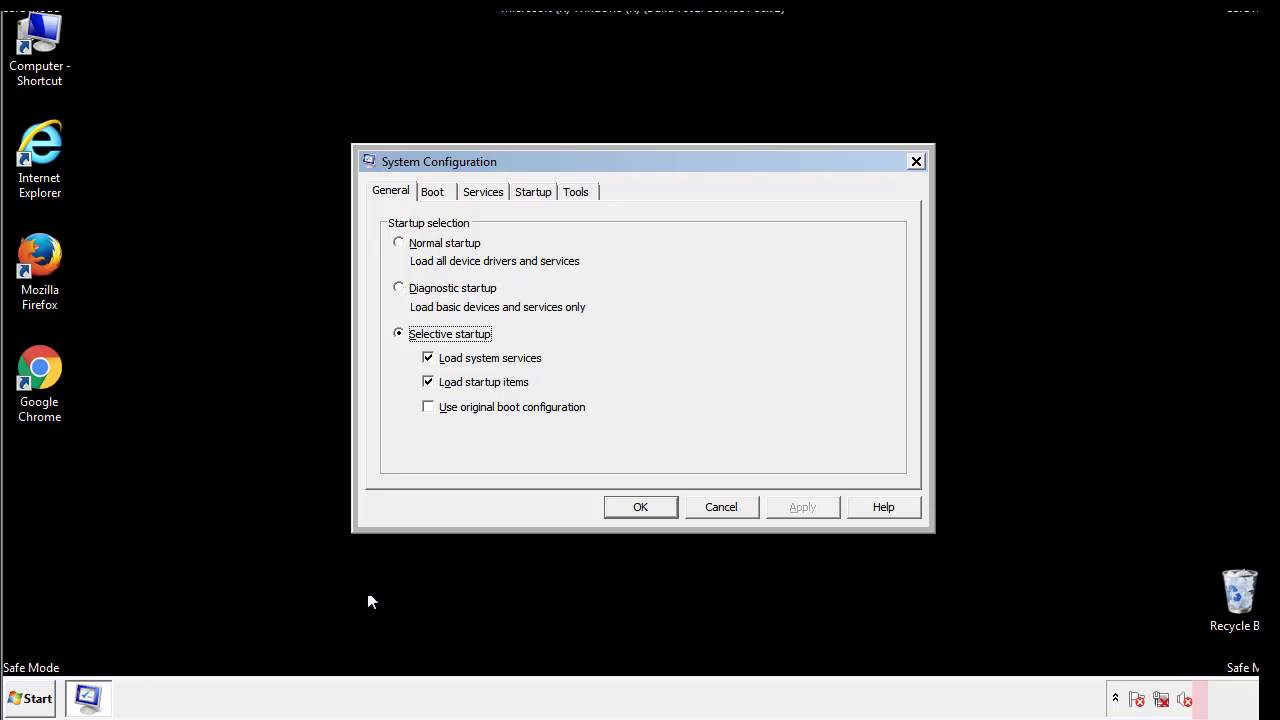
left_click(432, 191)
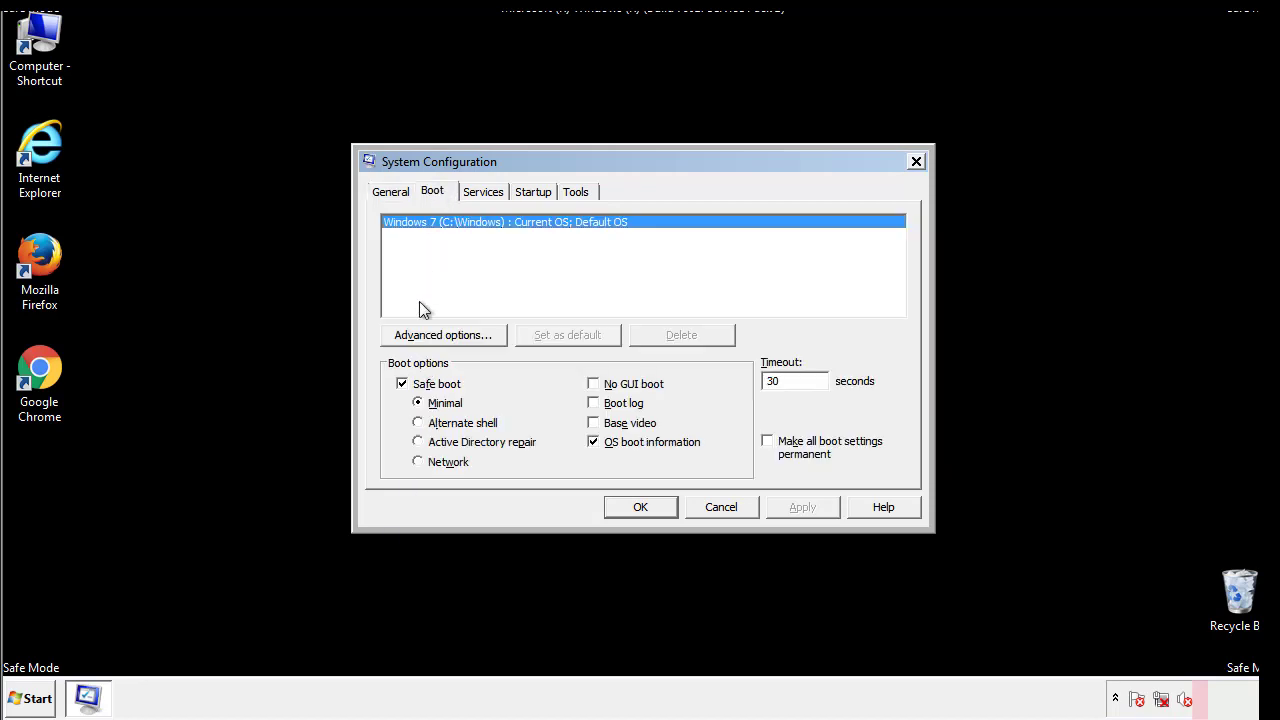
left_click(402, 384)
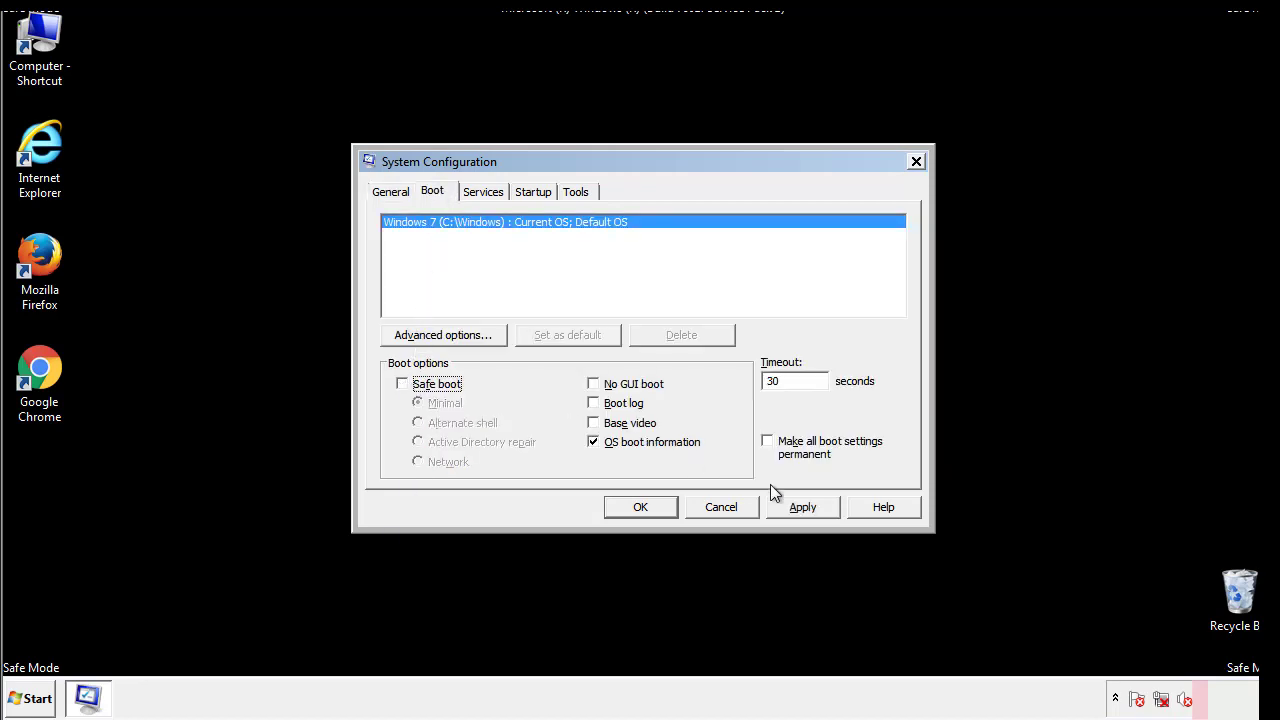
left_click(640, 507)
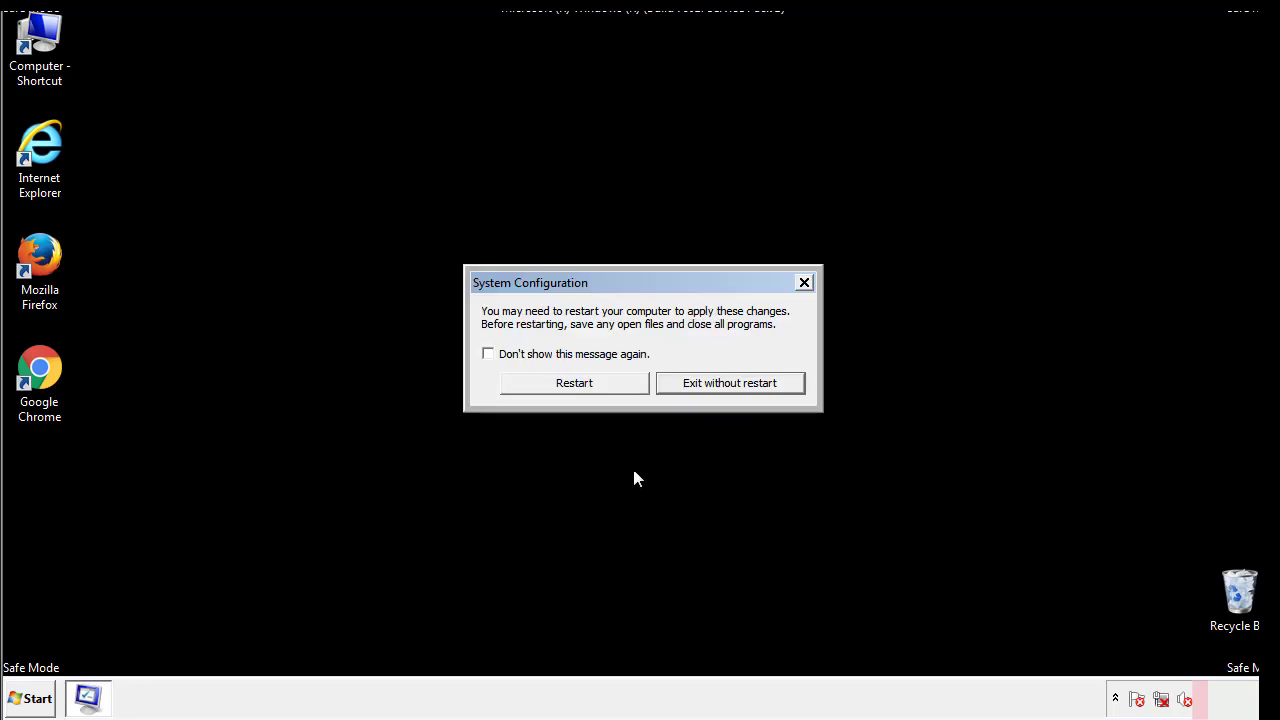
left_click(574, 383)
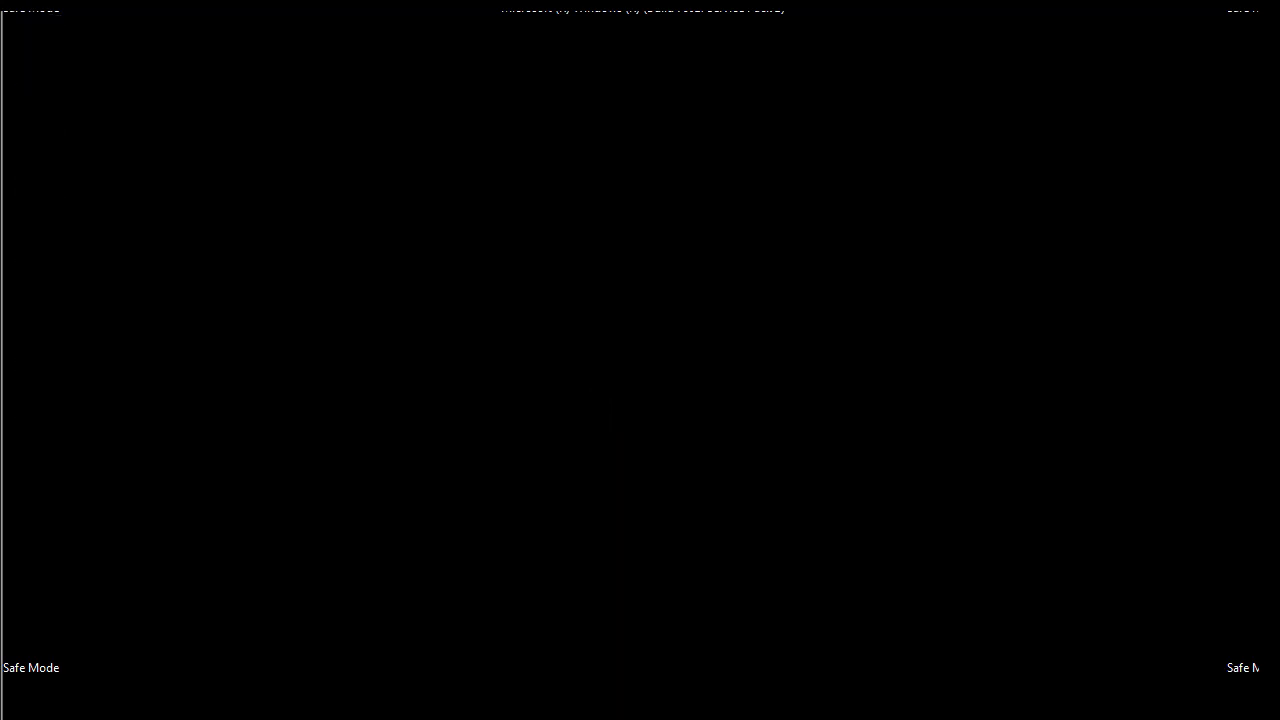